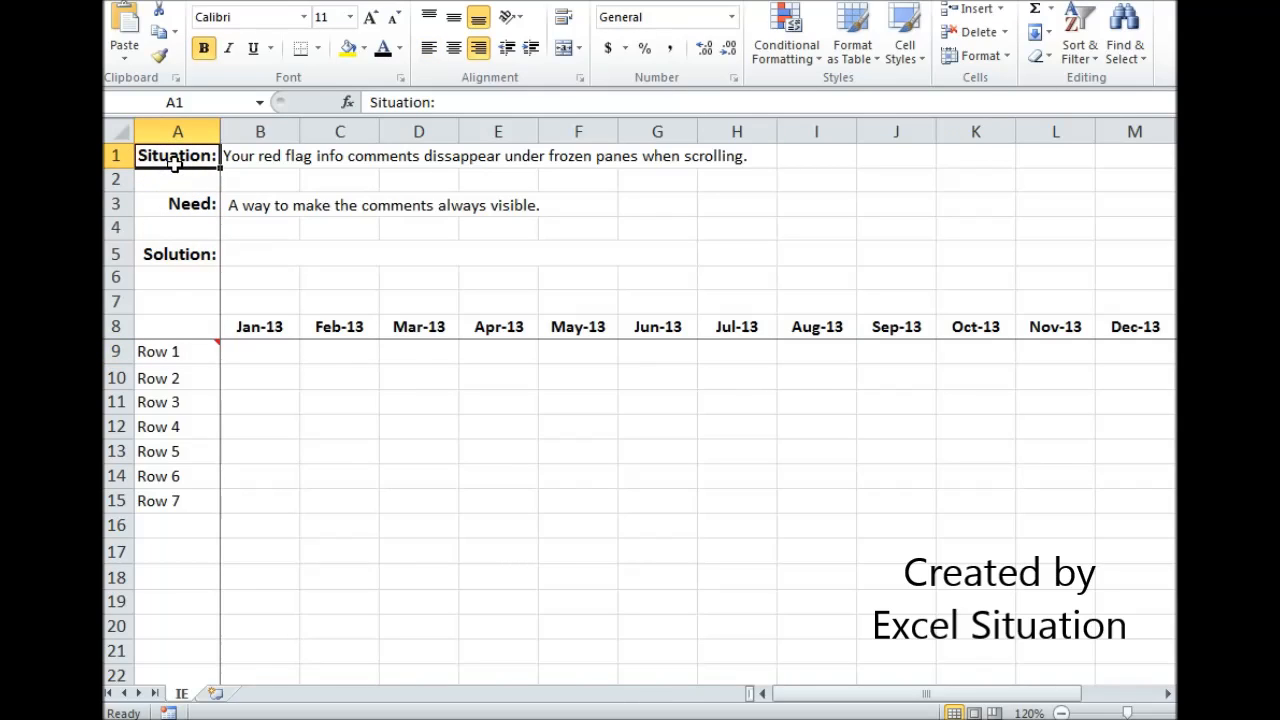
Navigate the sheet and select the Row 2 label cell to attach a validation message.
{"action": "left_click", "coordinate": [176, 204]}
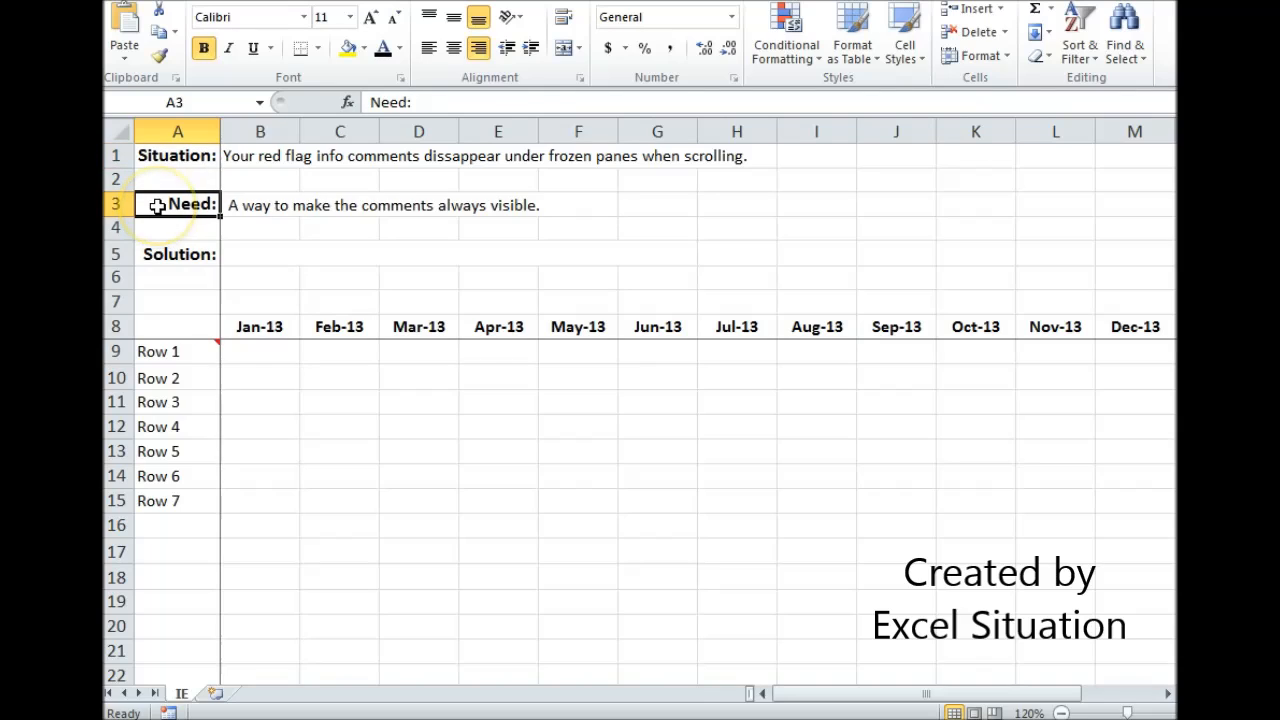
{"action": "mouse_move", "coordinate": [562, 404]}
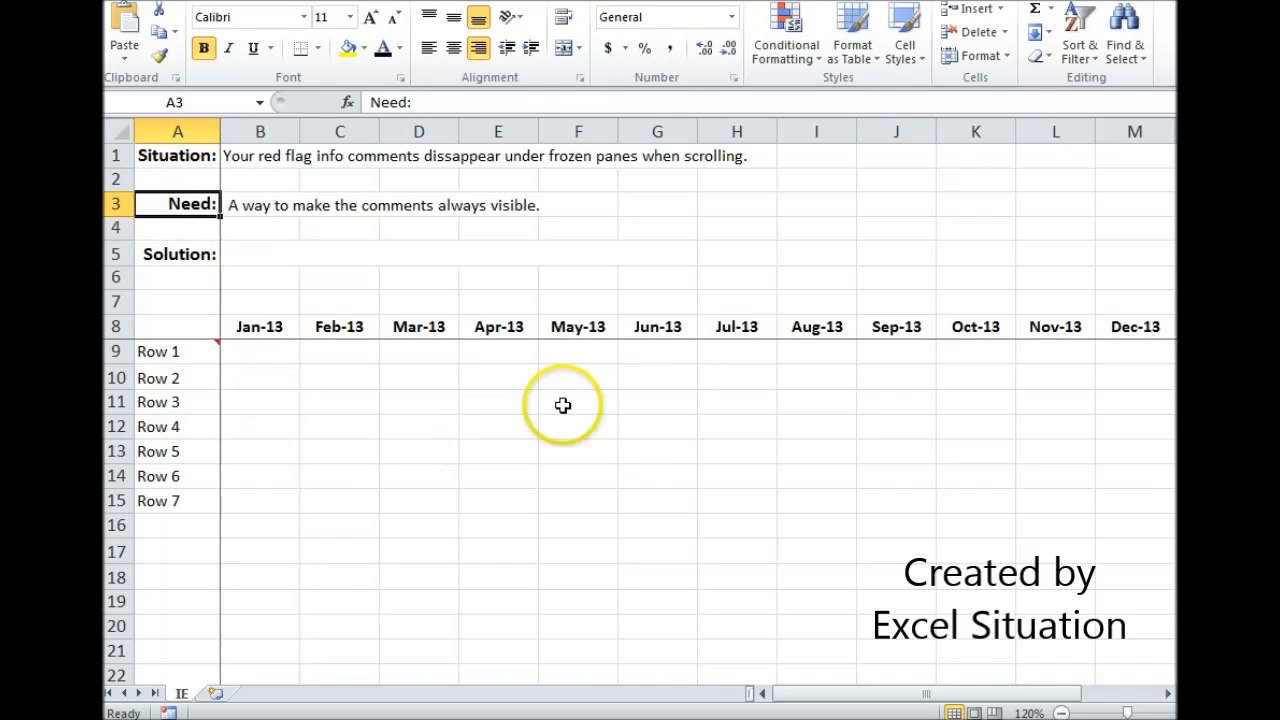
{"action": "mouse_move", "coordinate": [458, 328]}
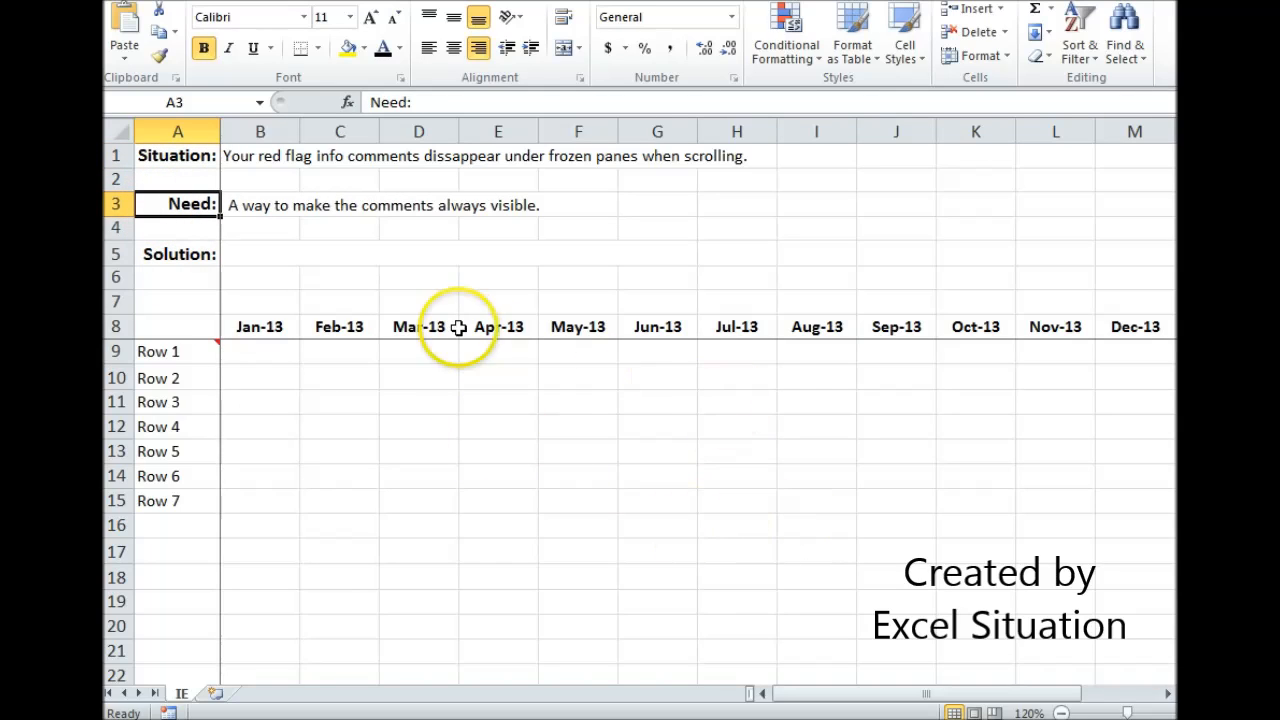
{"action": "mouse_move", "coordinate": [830, 552]}
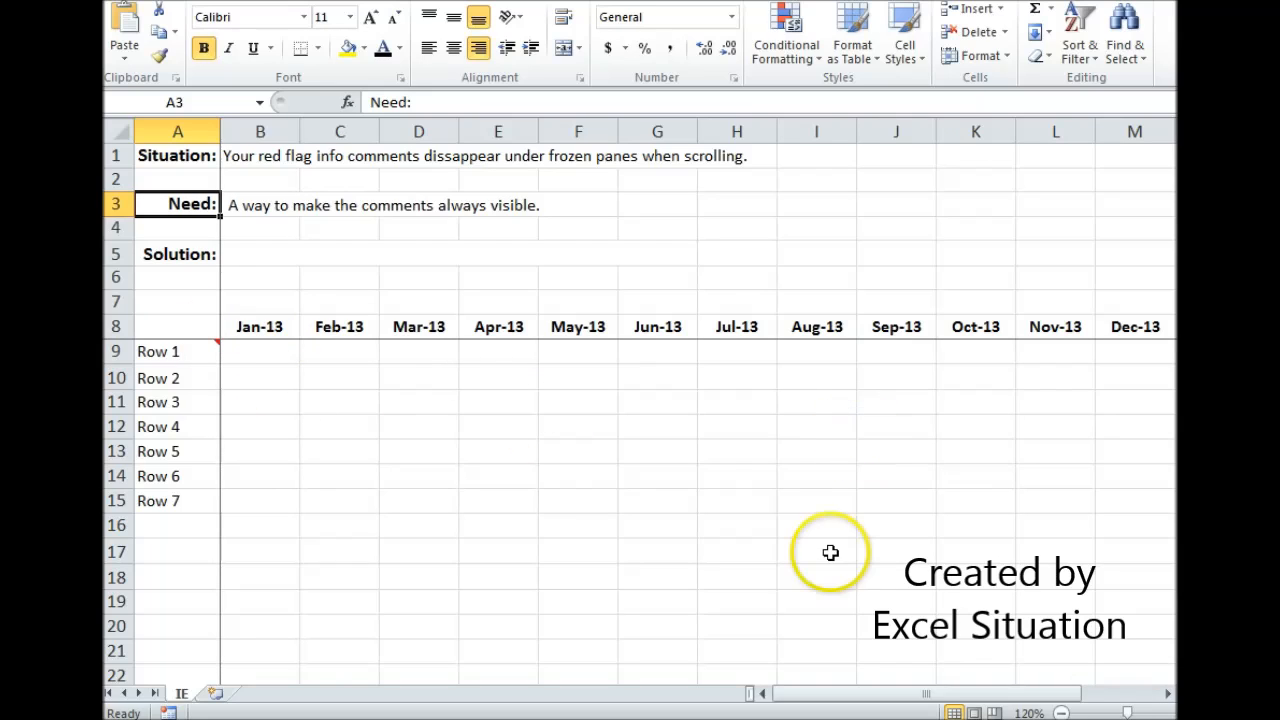
{"action": "mouse_move", "coordinate": [1018, 326]}
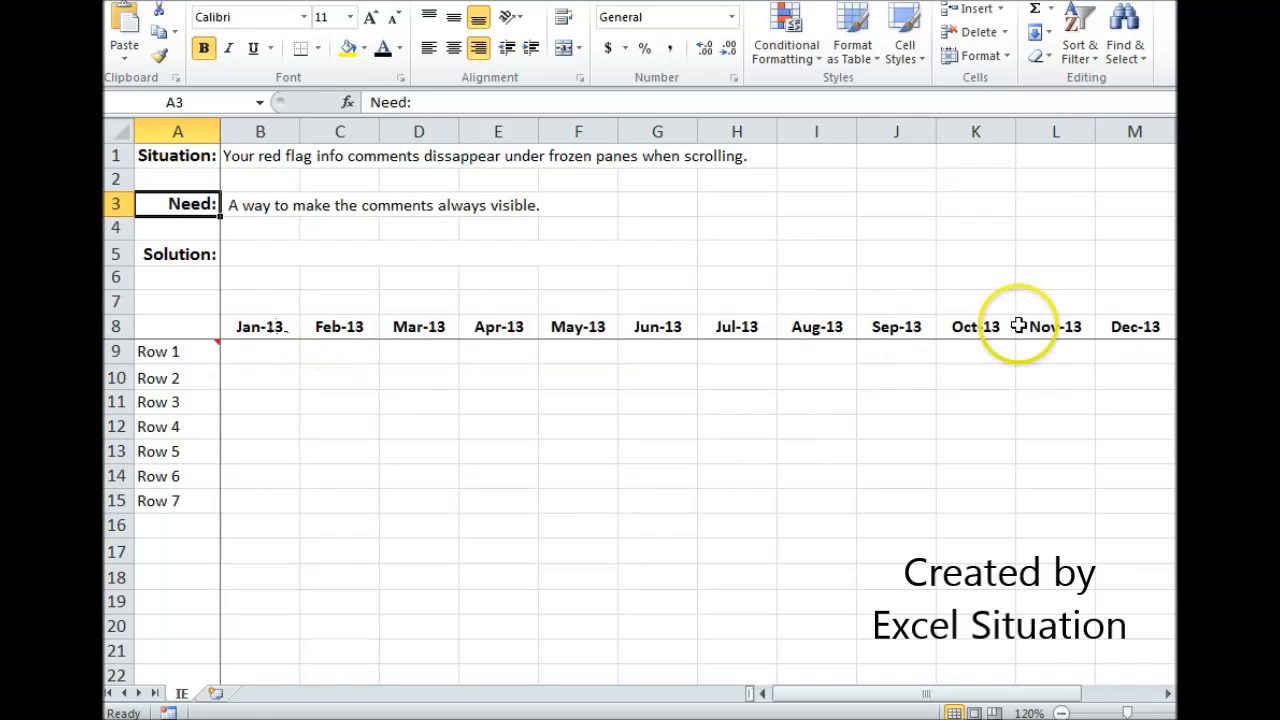
{"action": "mouse_move", "coordinate": [944, 468]}
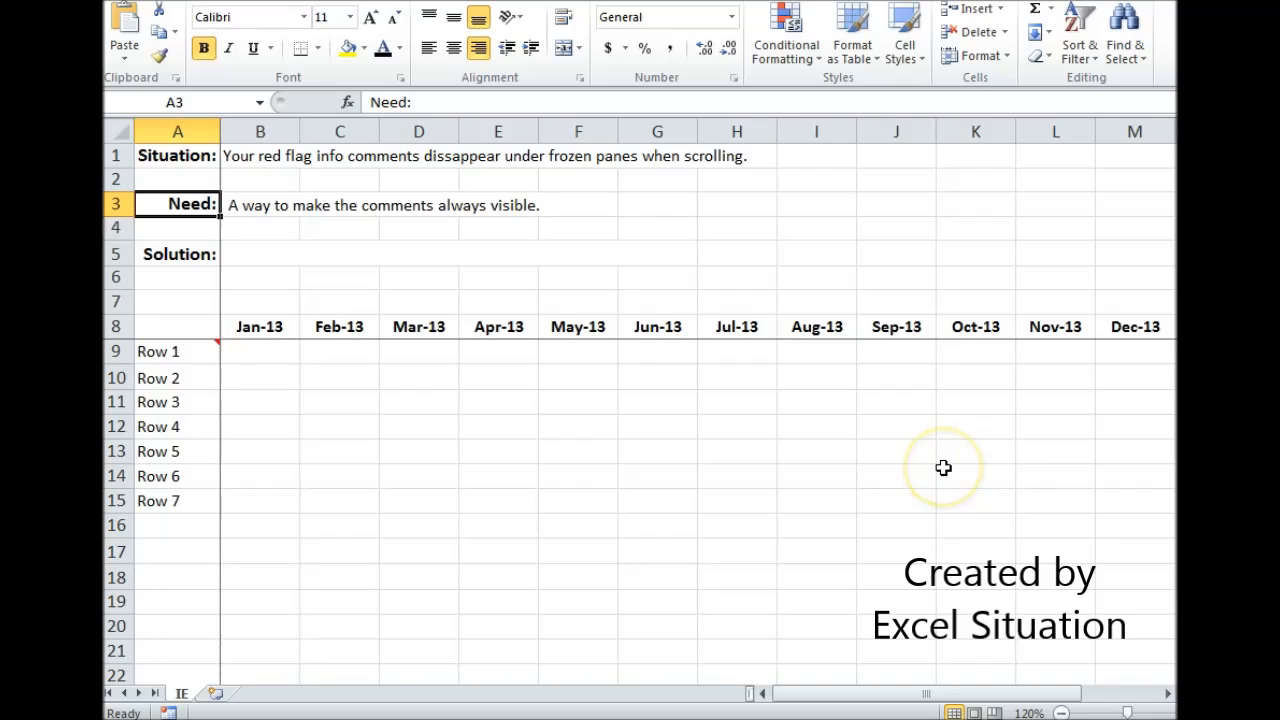
{"action": "mouse_move", "coordinate": [944, 468]}
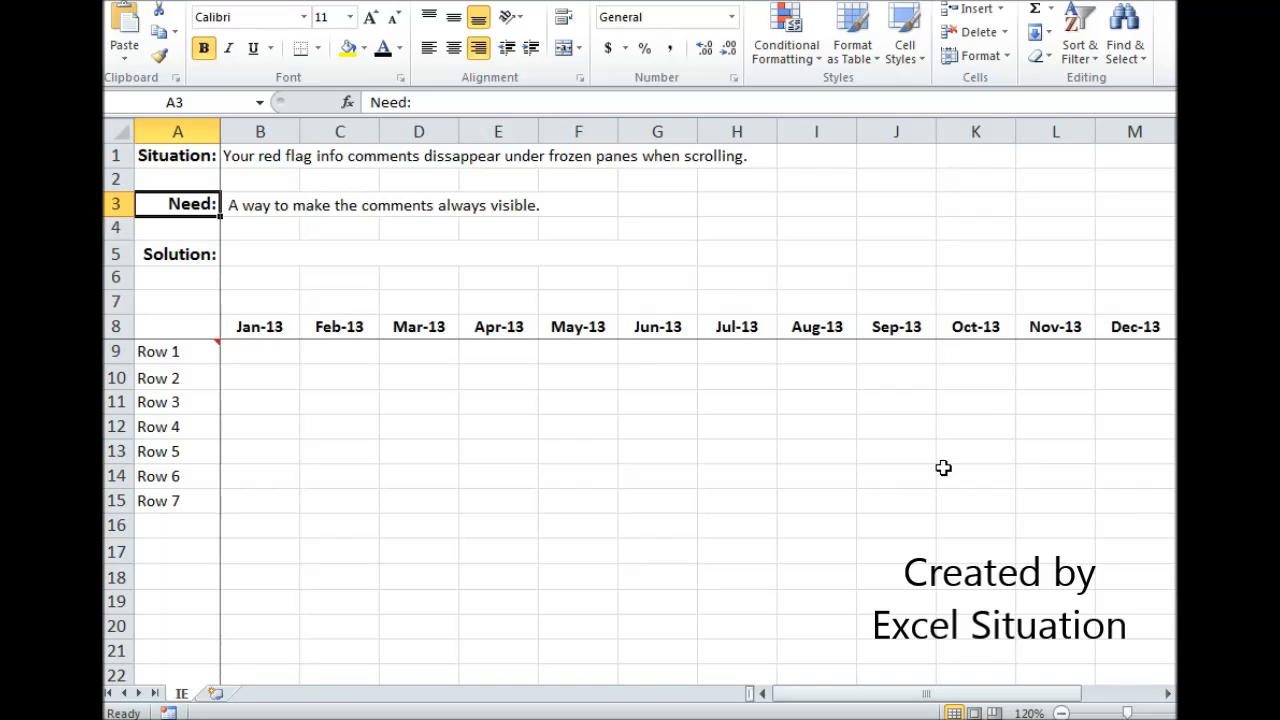
{"action": "scroll", "scroll_direction": "right", "scroll_amount": 3}
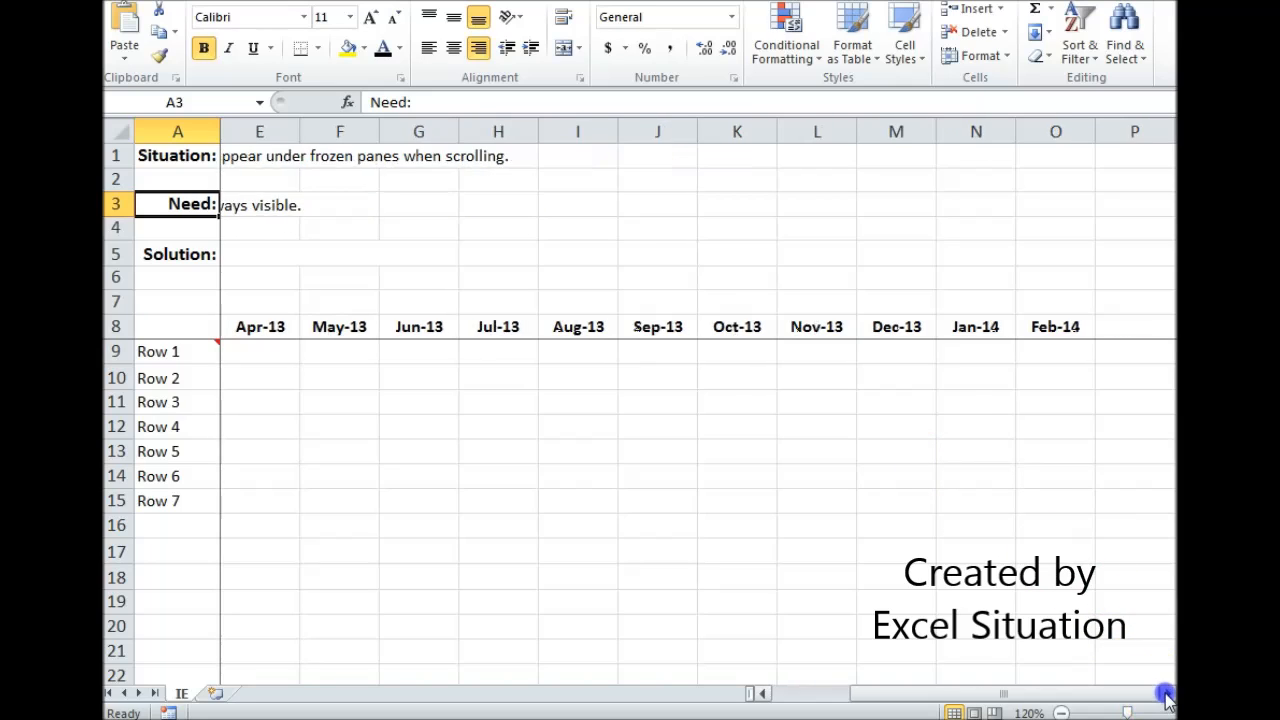
{"action": "scroll", "scroll_direction": "right", "scroll_amount": 3}
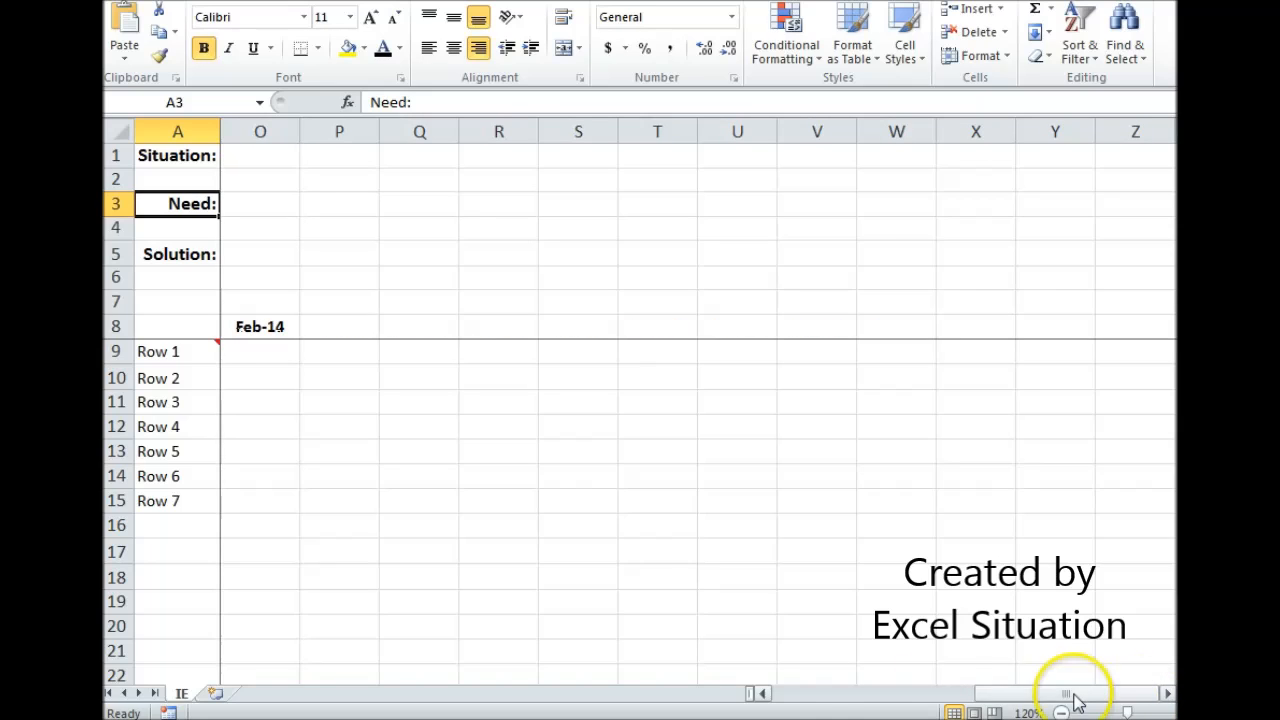
{"action": "mouse_move", "coordinate": [484, 572]}
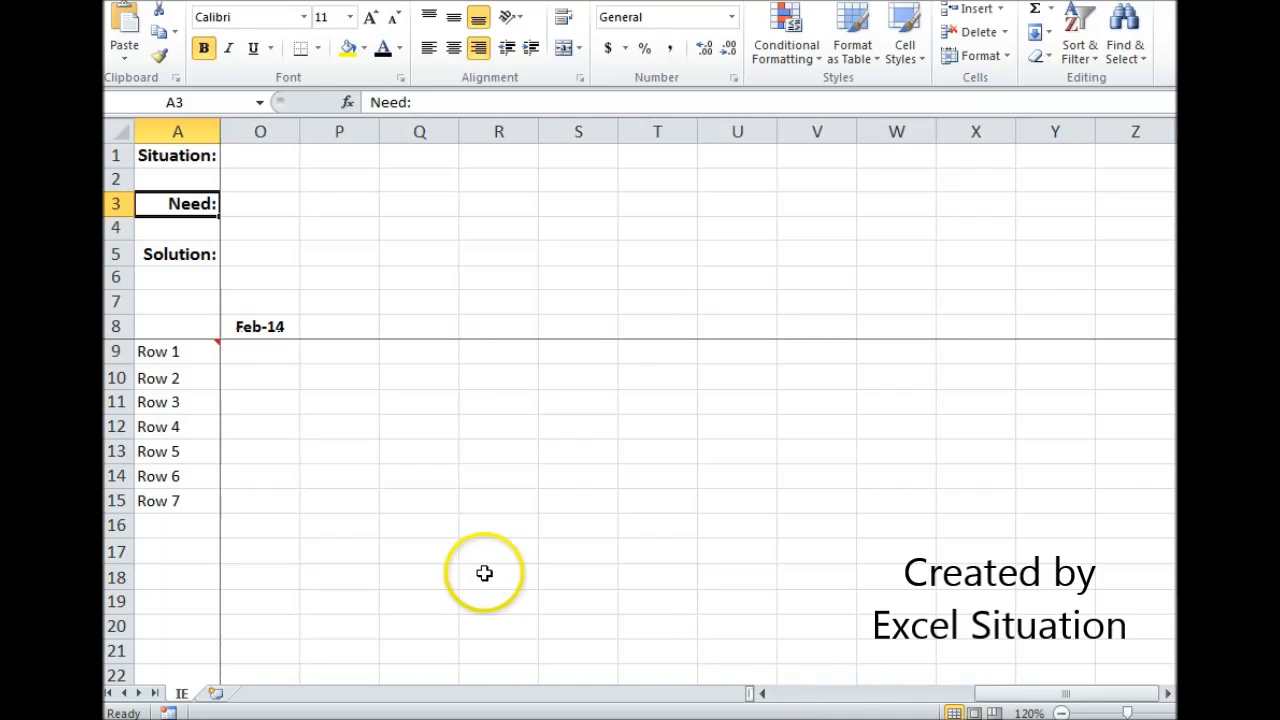
{"action": "left_click_drag", "start_coordinate": [260, 352], "coordinate": [260, 500]}
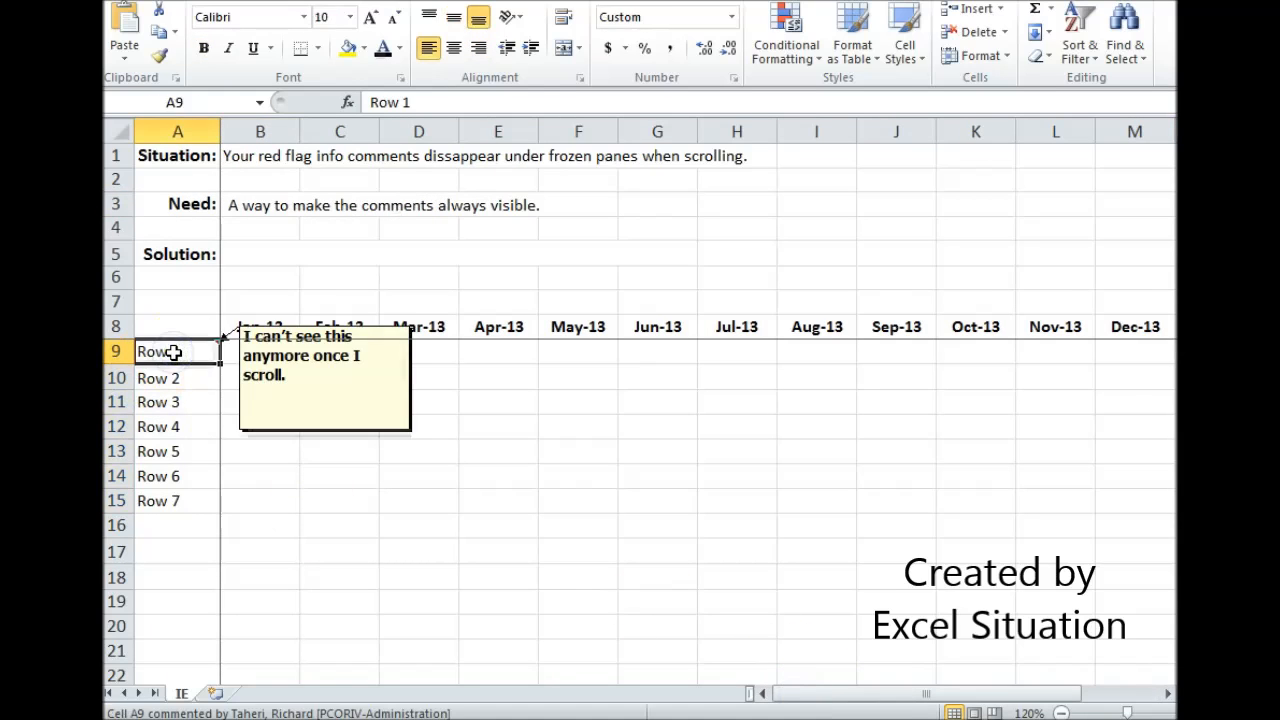
{"action": "mouse_move", "coordinate": [176, 462]}
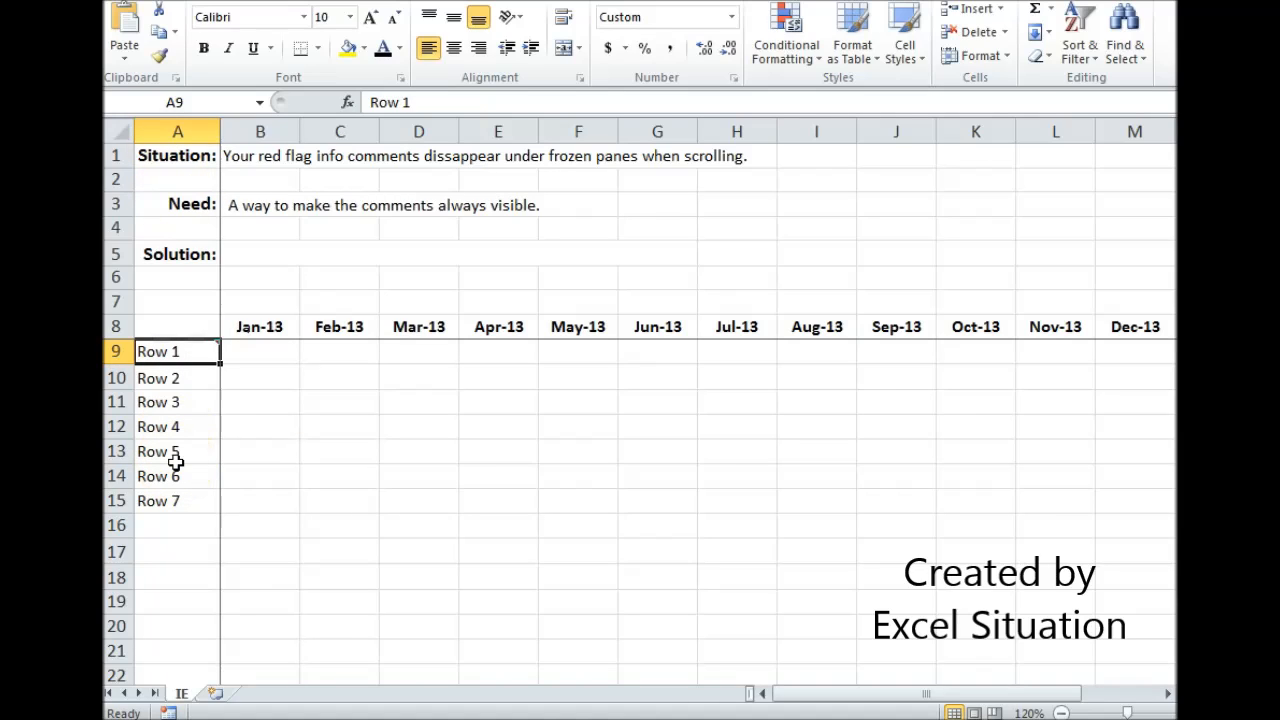
{"action": "mouse_move", "coordinate": [178, 352]}
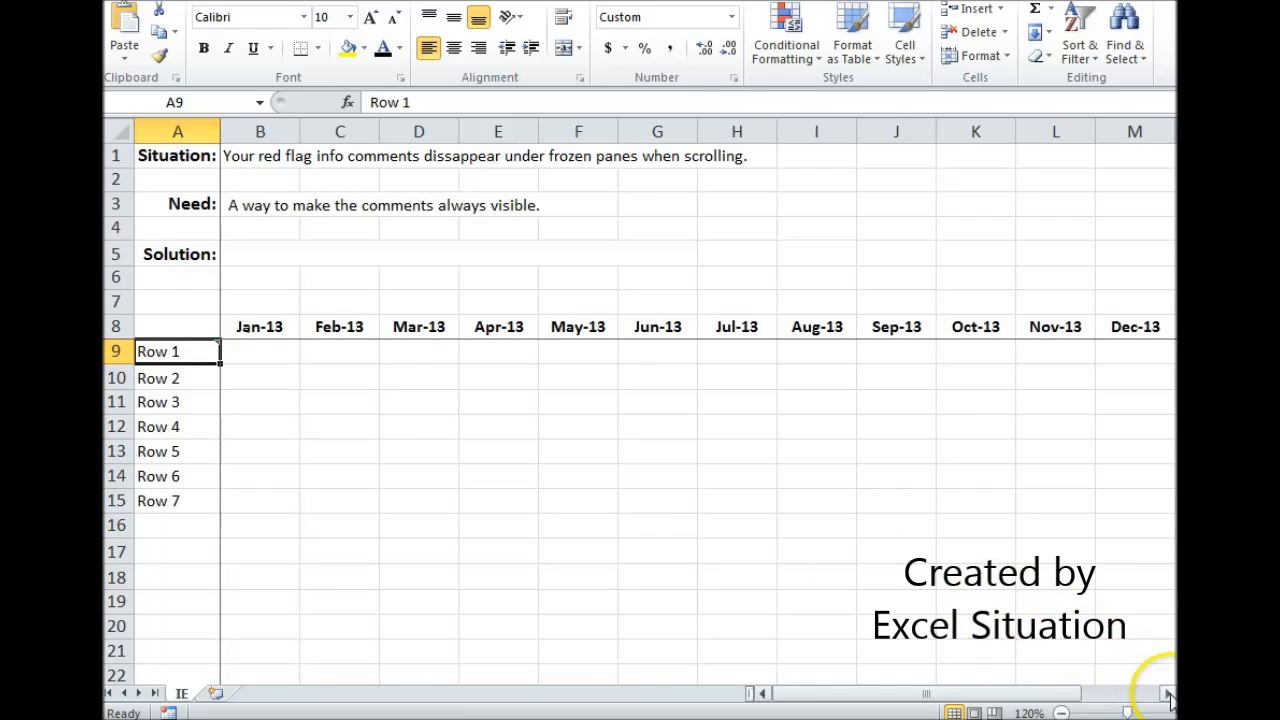
{"action": "scroll", "scroll_direction": "right", "scroll_amount": 3}
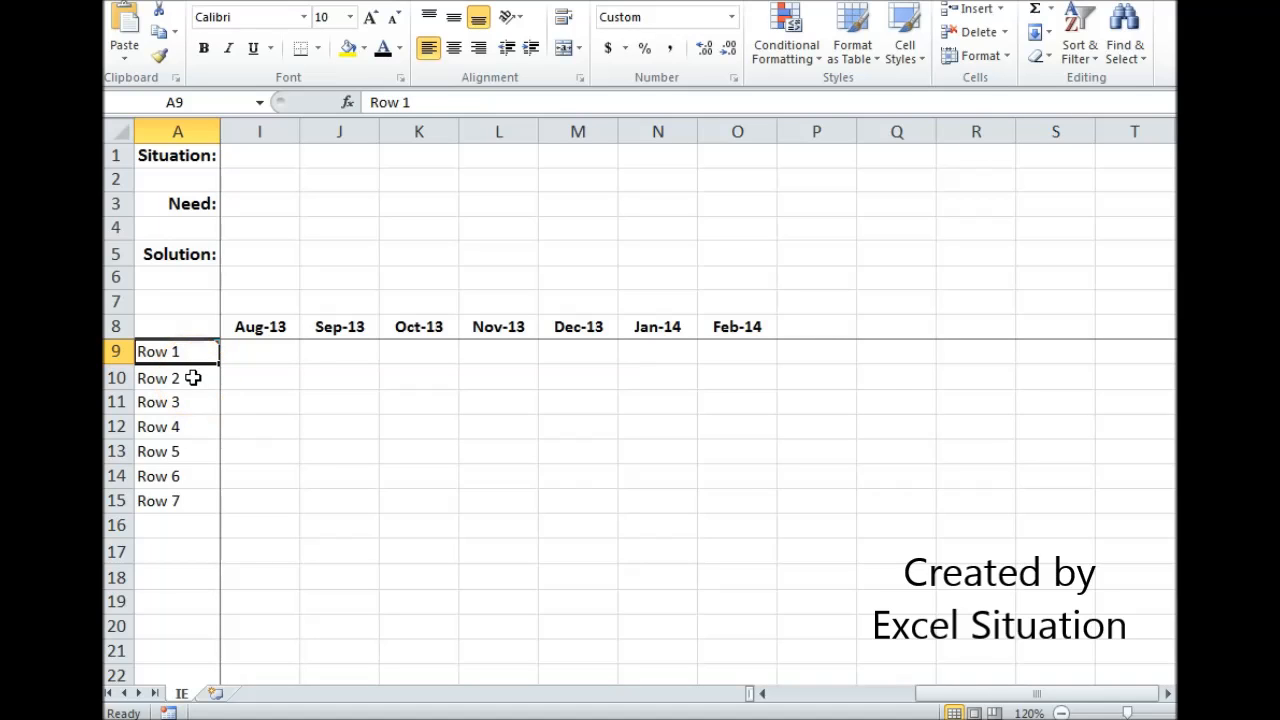
{"action": "left_click", "coordinate": [158, 378]}
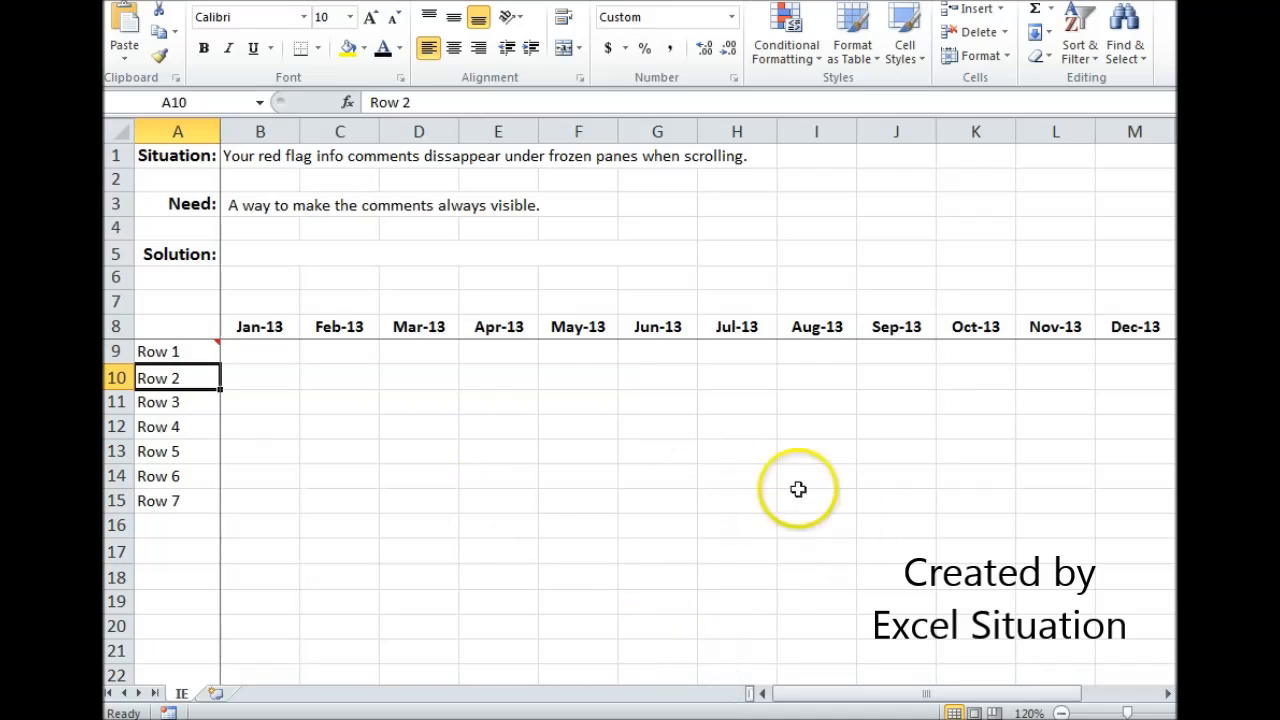
{"action": "mouse_move", "coordinate": [958, 480]}
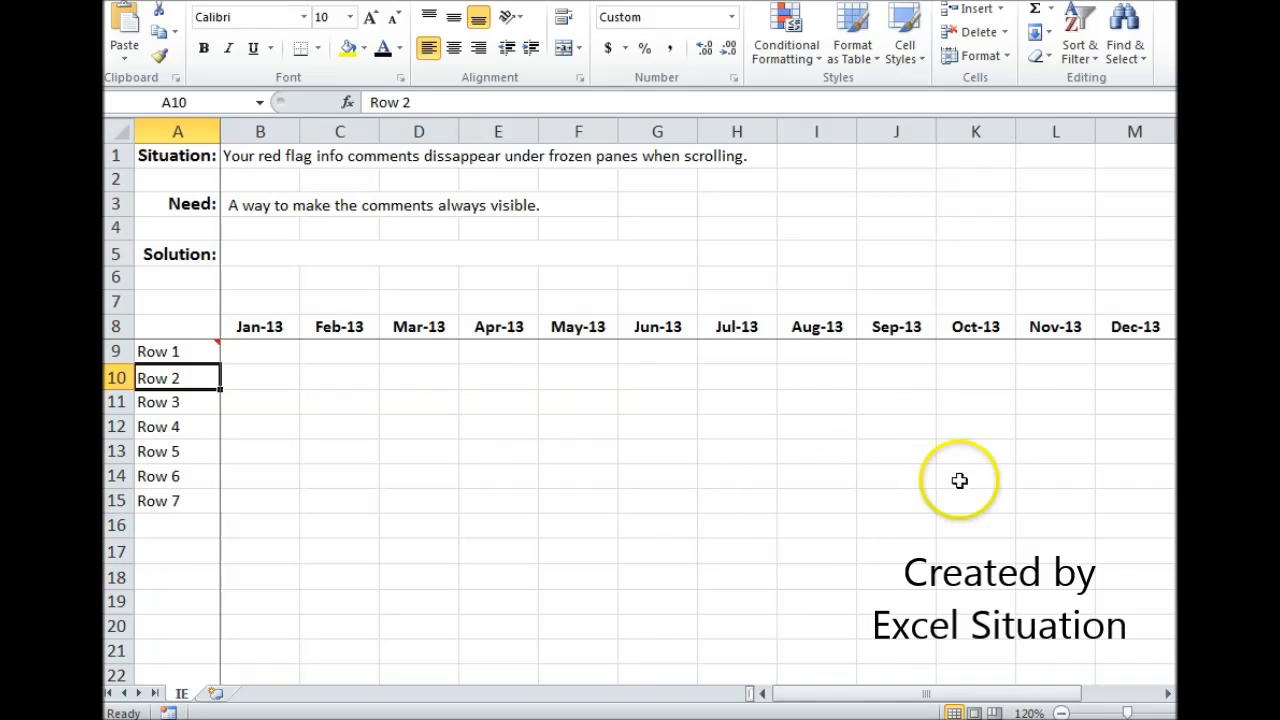
{"action": "left_click", "coordinate": [260, 326]}
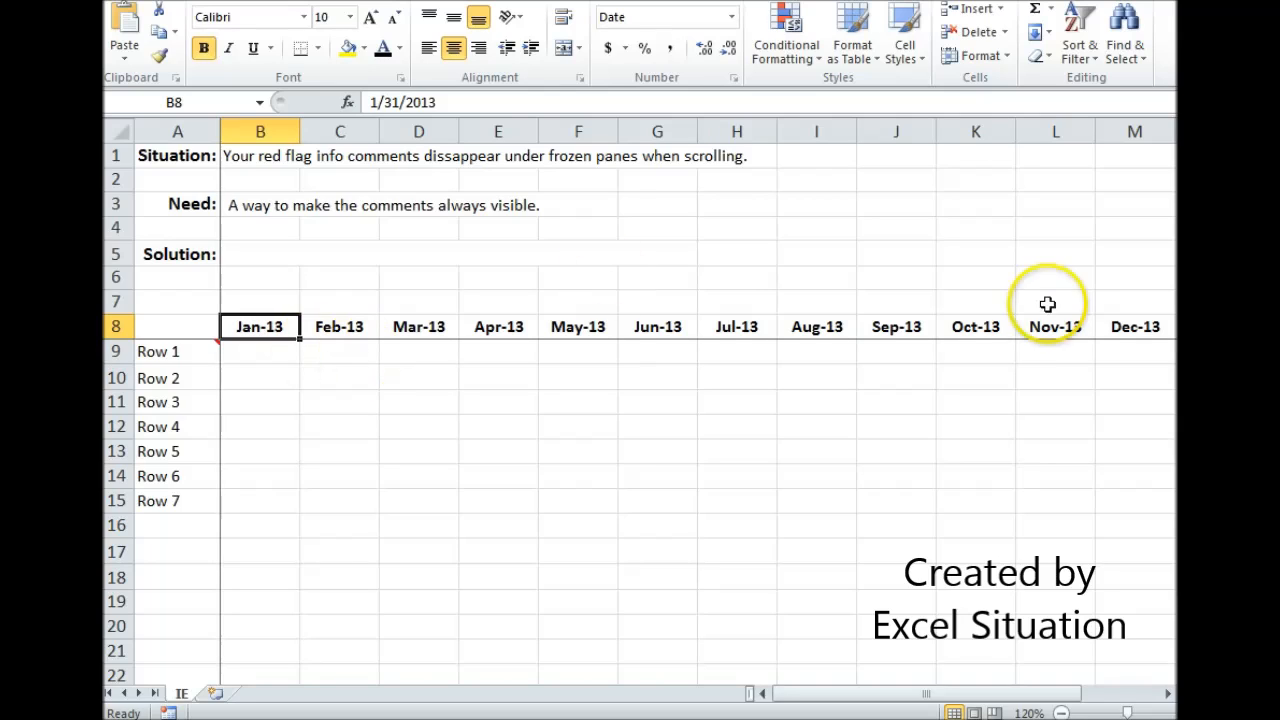
{"action": "mouse_move", "coordinate": [328, 370]}
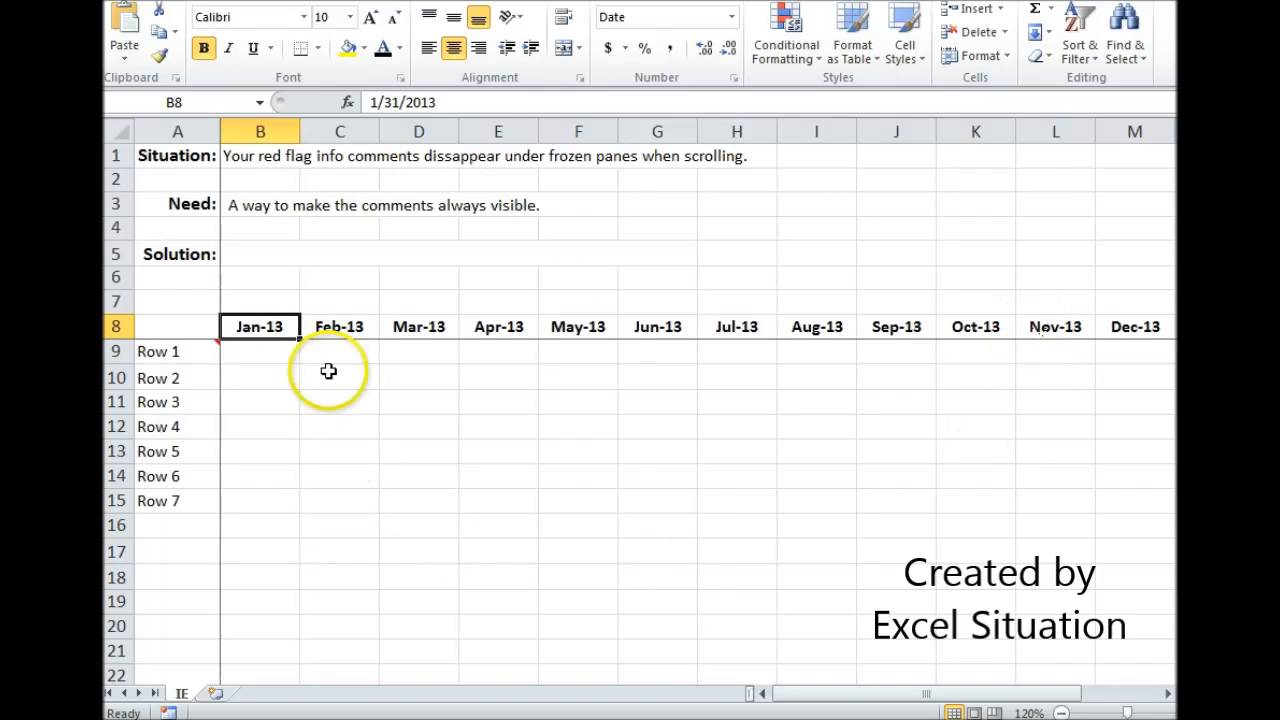
{"action": "mouse_move", "coordinate": [904, 490]}
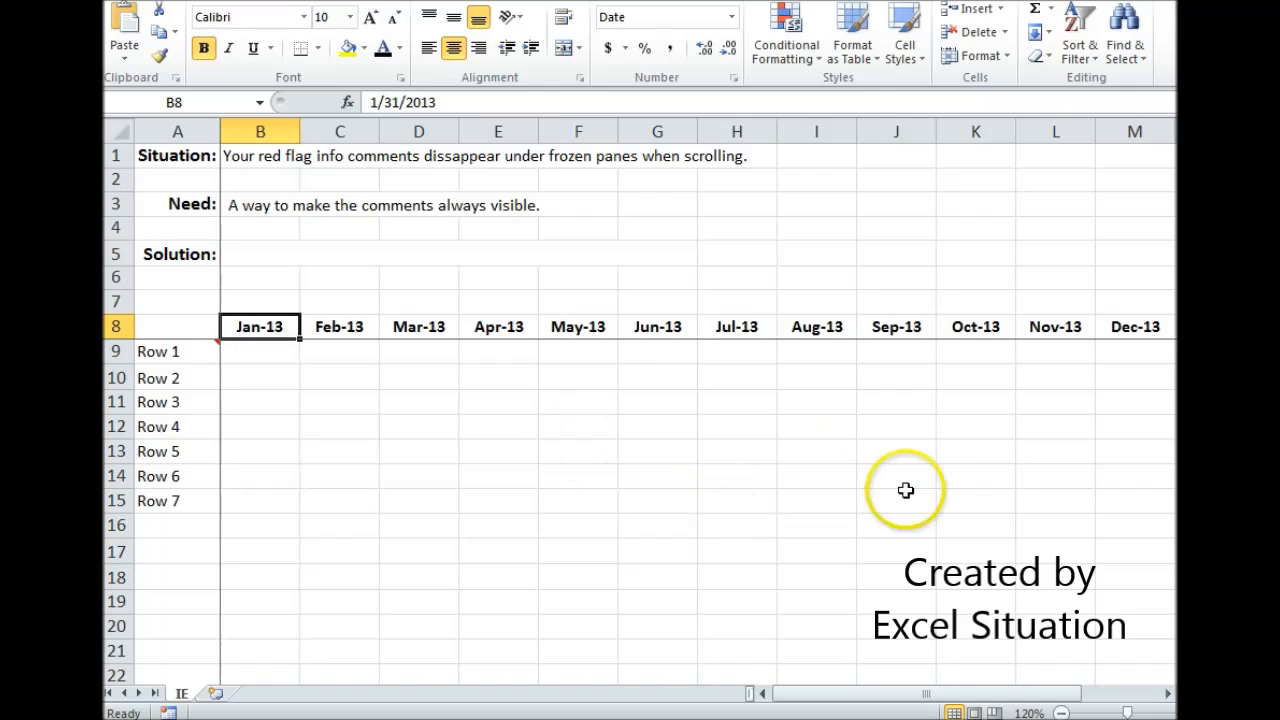
{"action": "mouse_move", "coordinate": [900, 492]}
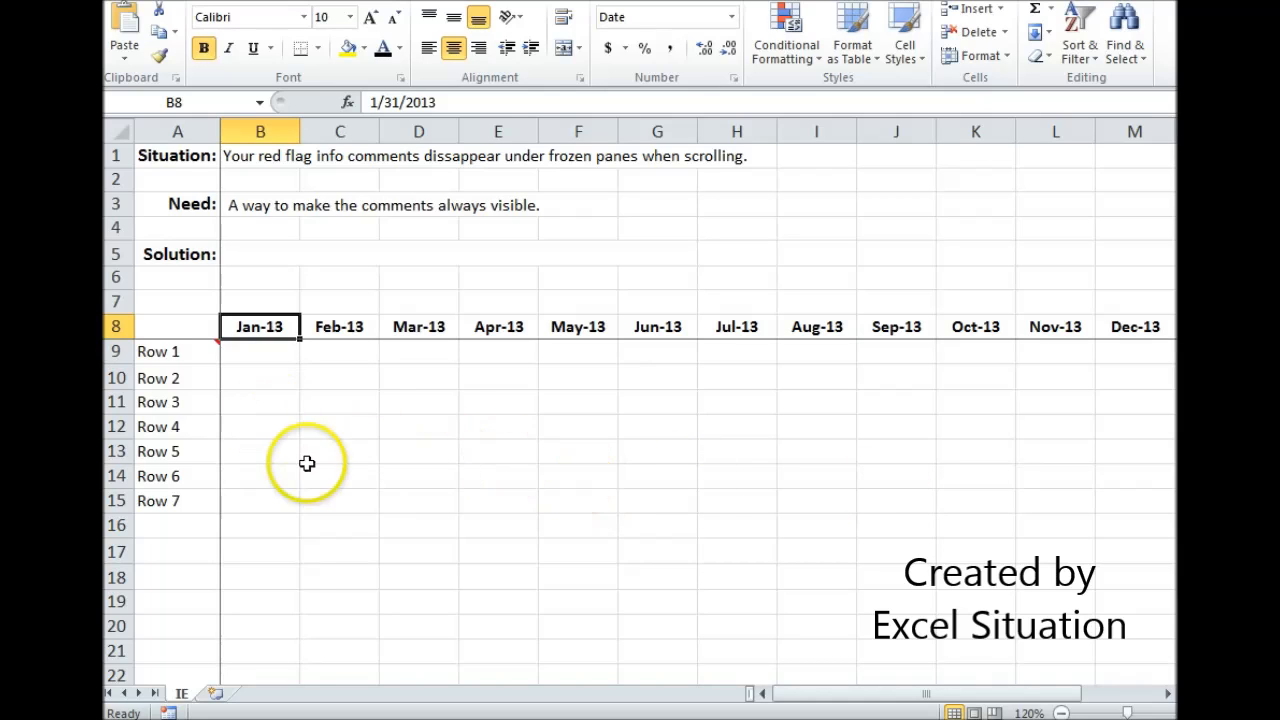
Give the Row 2 cell a data-validation input message reading 'Anything'.
{"action": "left_click", "coordinate": [176, 376]}
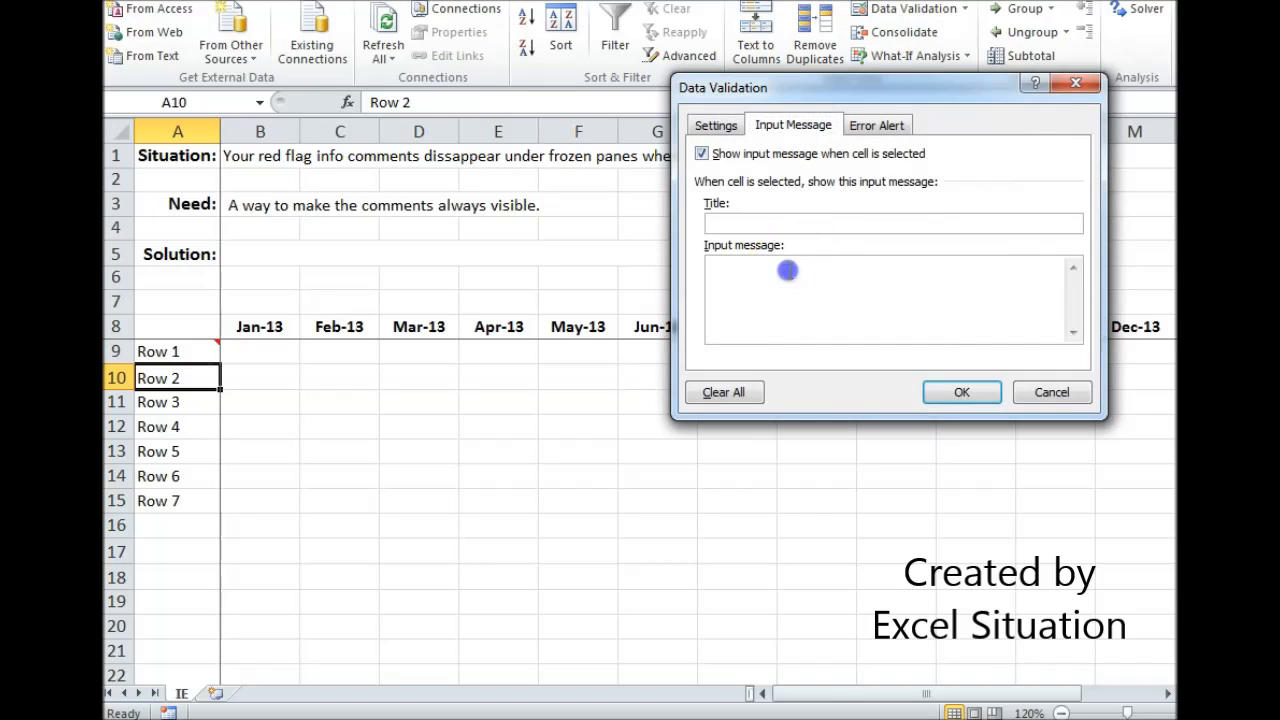
{"action": "type", "text": "Any"}
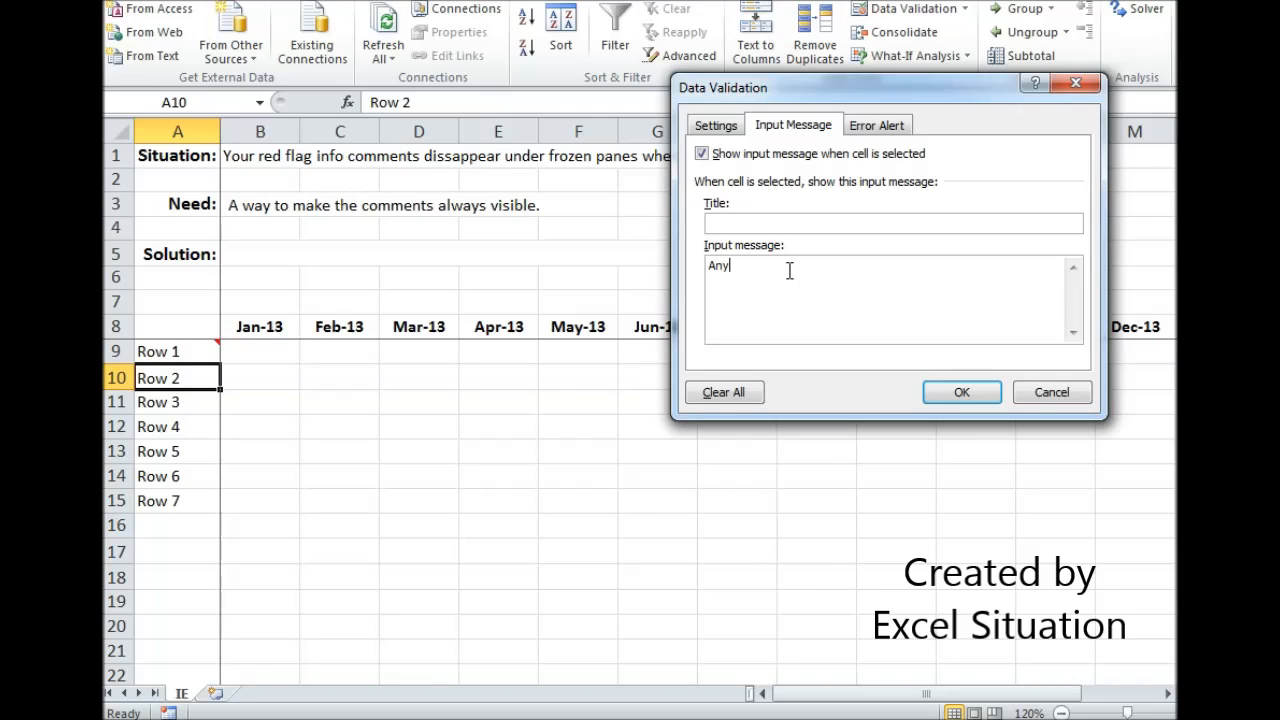
{"action": "type", "text": "thing"}
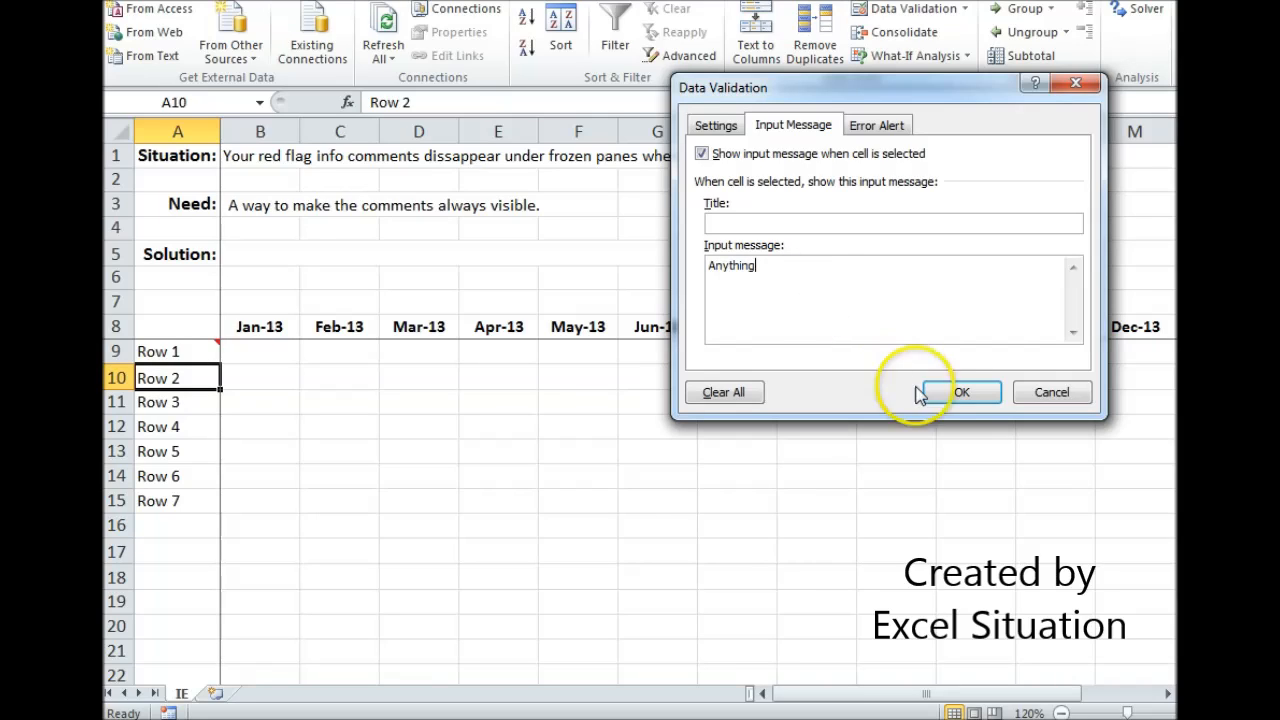
{"action": "left_click", "coordinate": [960, 392]}
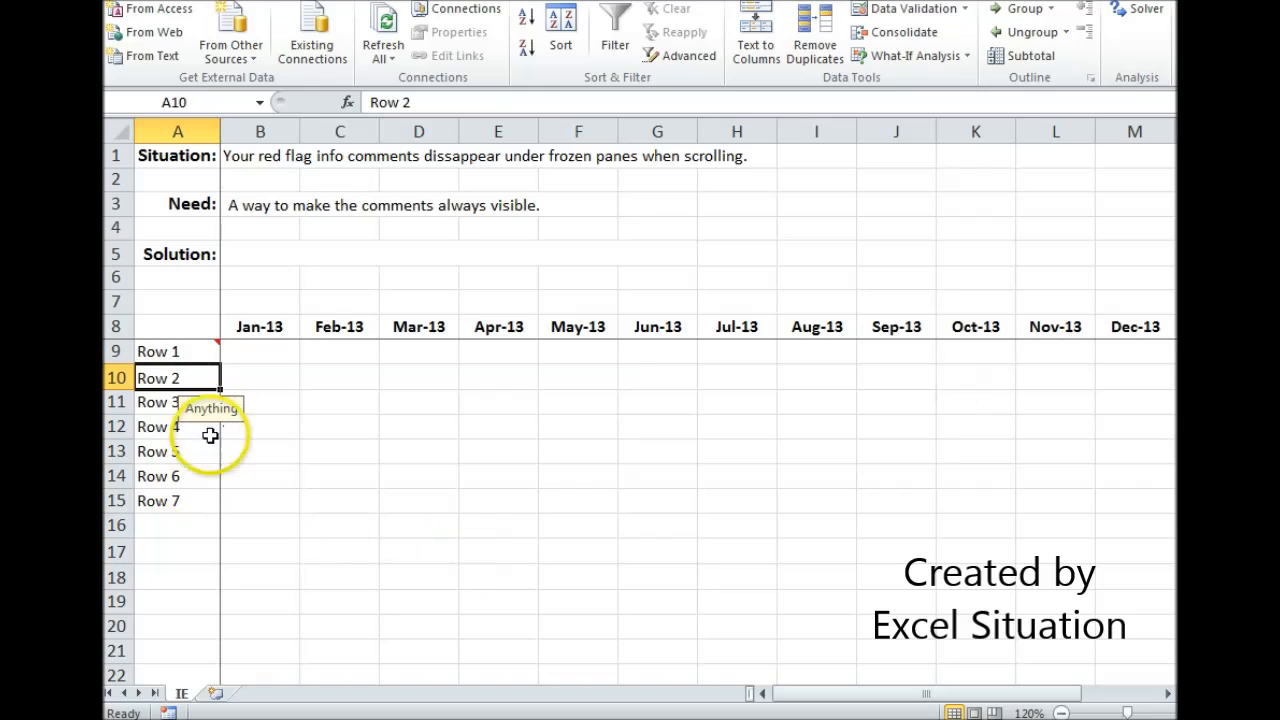
{"action": "mouse_move", "coordinate": [1160, 696]}
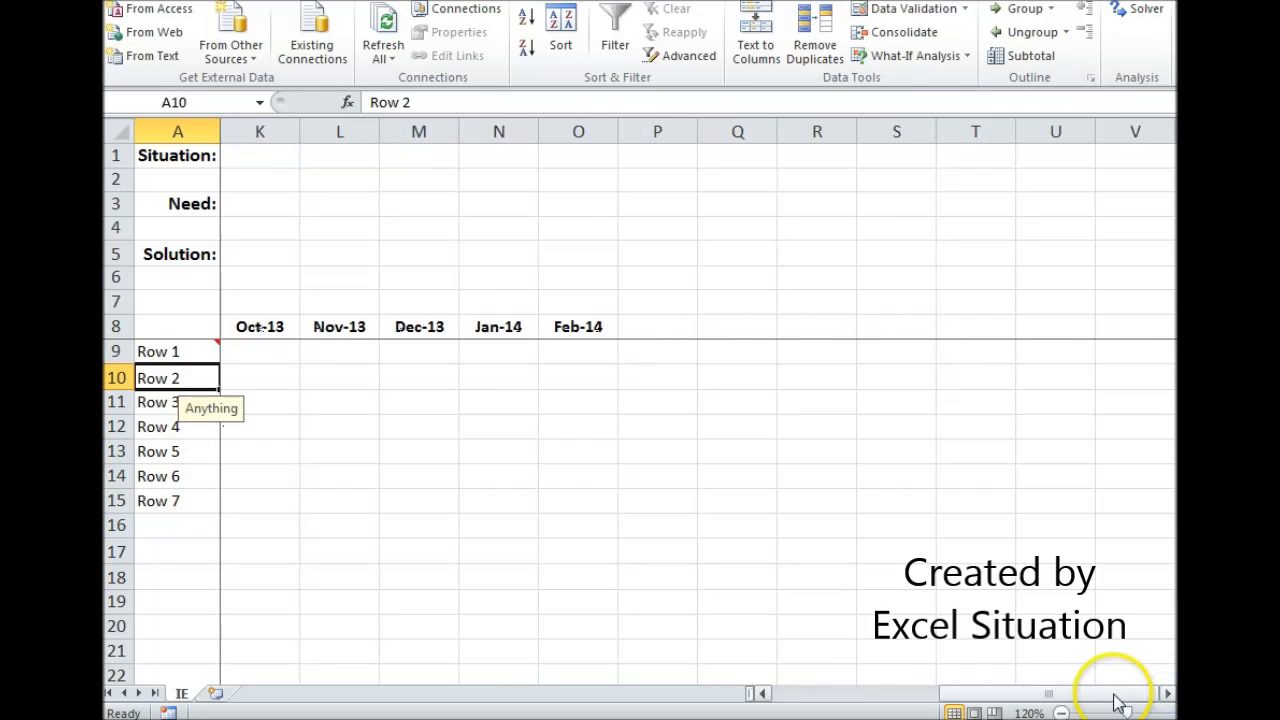
{"action": "scroll", "scroll_direction": "left", "scroll_amount": 3}
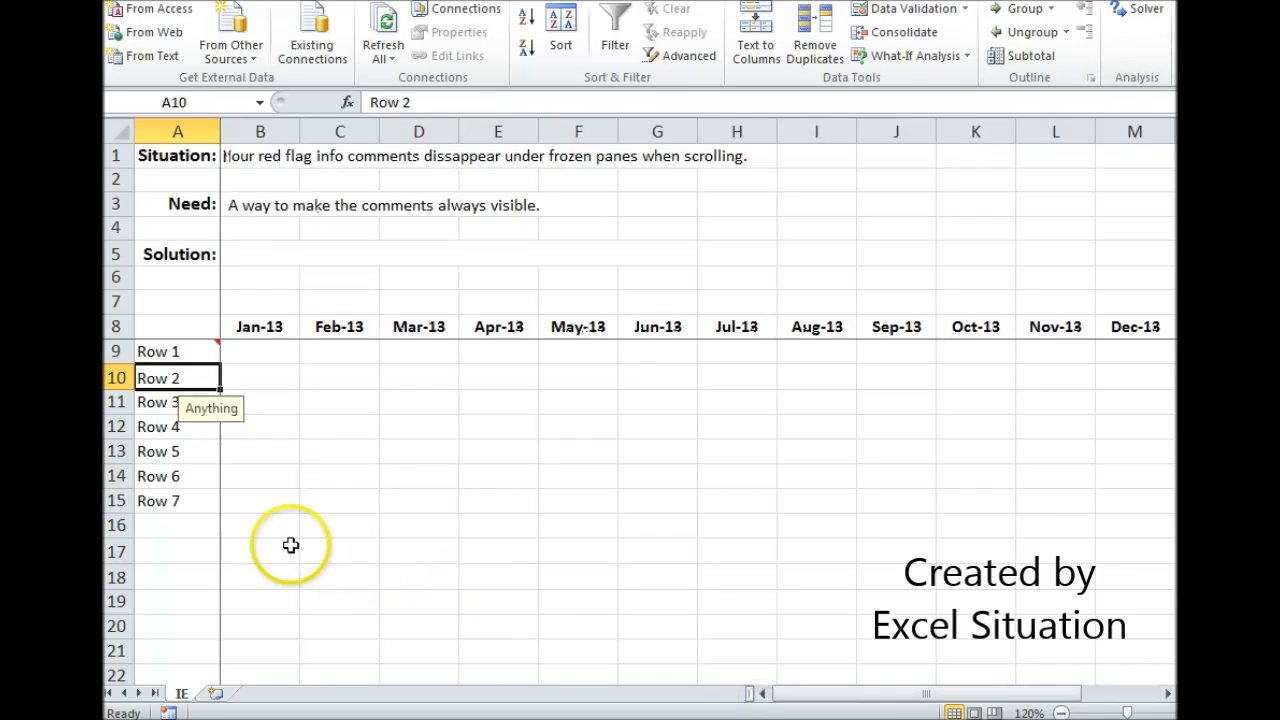
{"action": "mouse_move", "coordinate": [156, 378]}
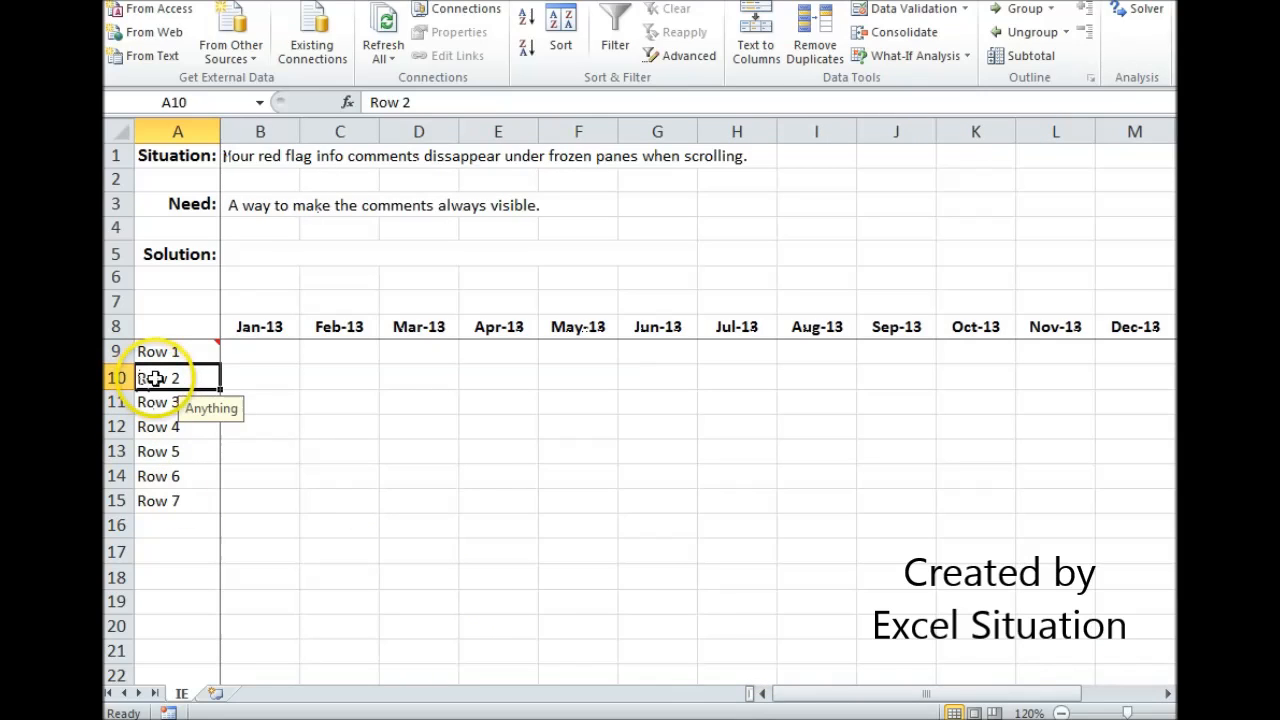
{"action": "mouse_move", "coordinate": [186, 464]}
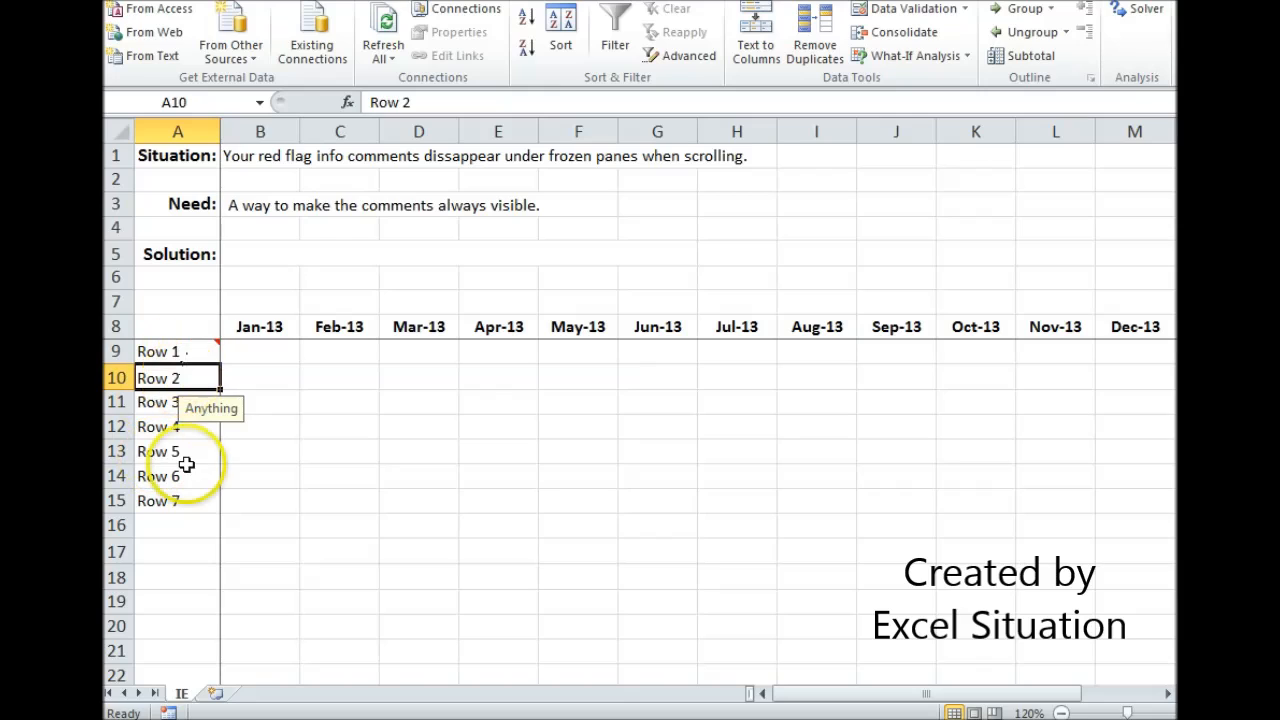
{"action": "left_click", "coordinate": [178, 476]}
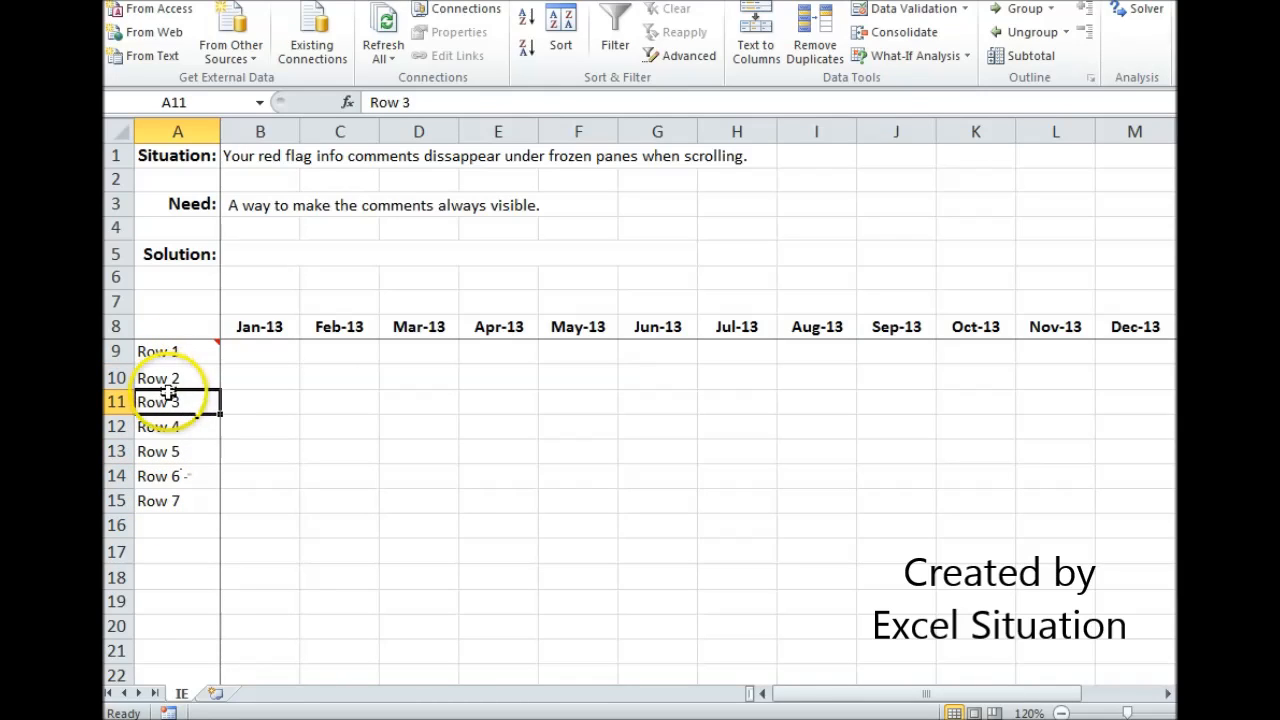
{"action": "left_click", "coordinate": [176, 376]}
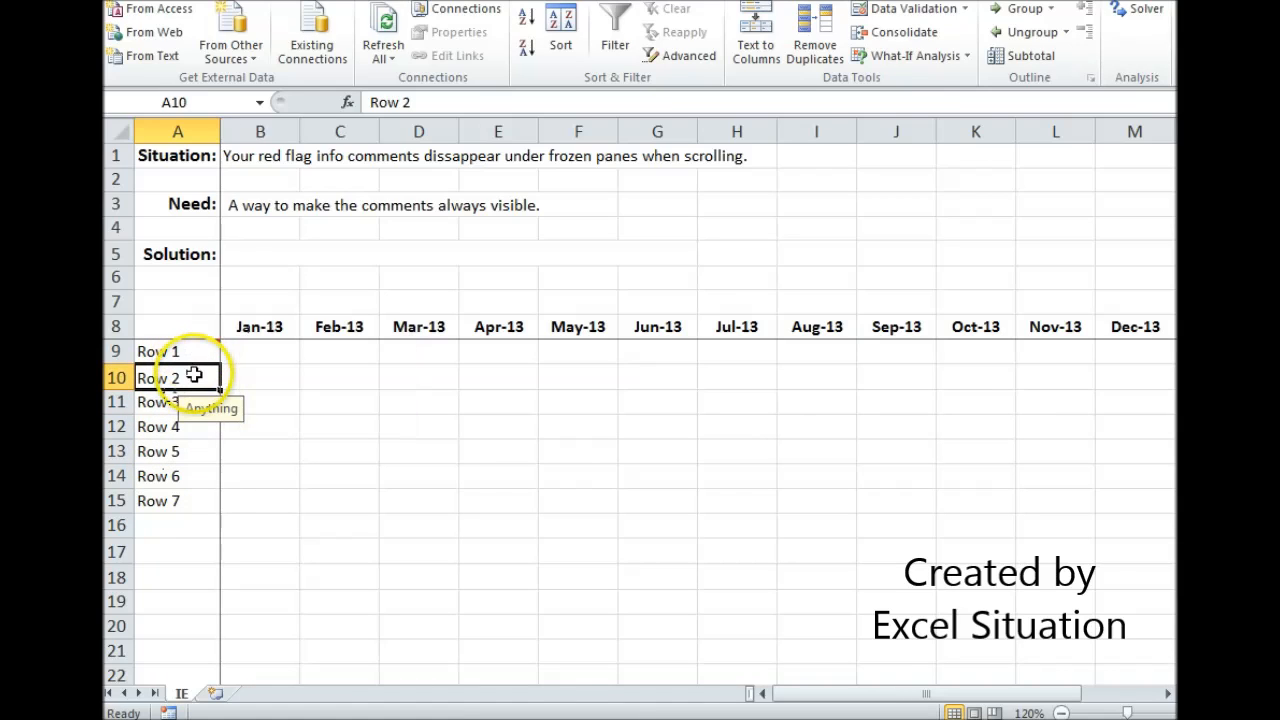
{"action": "mouse_move", "coordinate": [232, 498]}
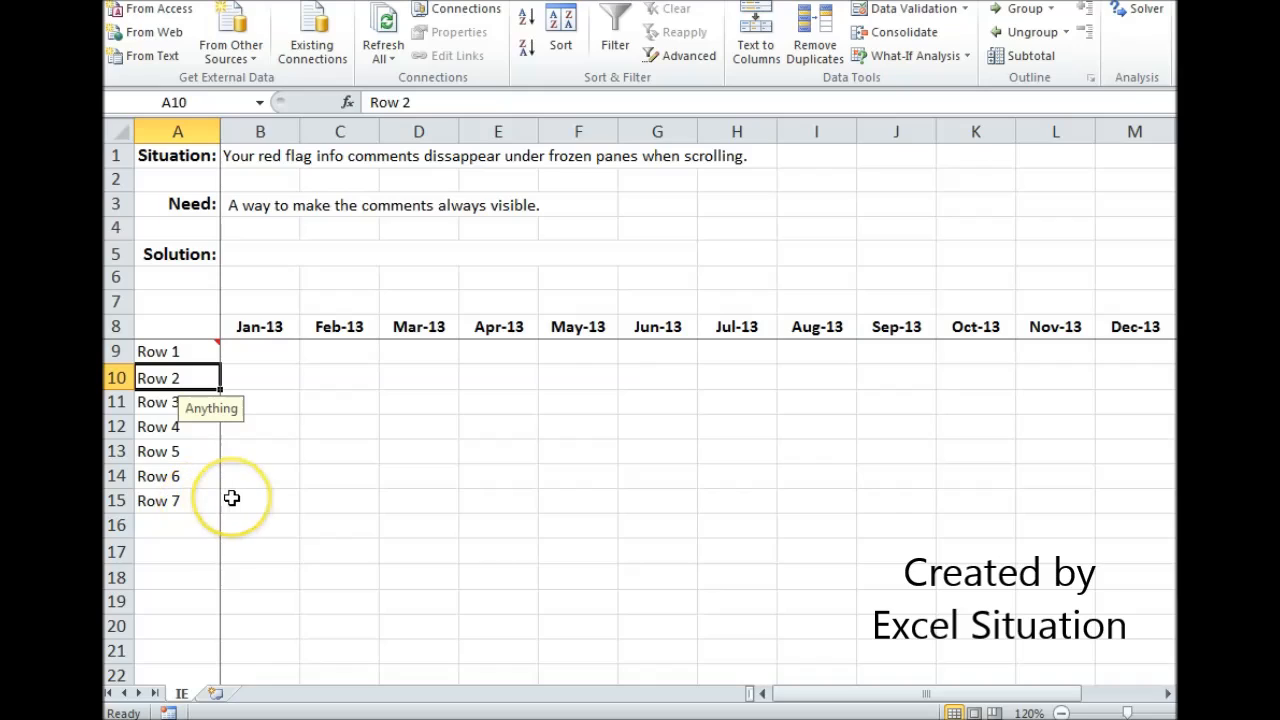
{"action": "mouse_move", "coordinate": [232, 498]}
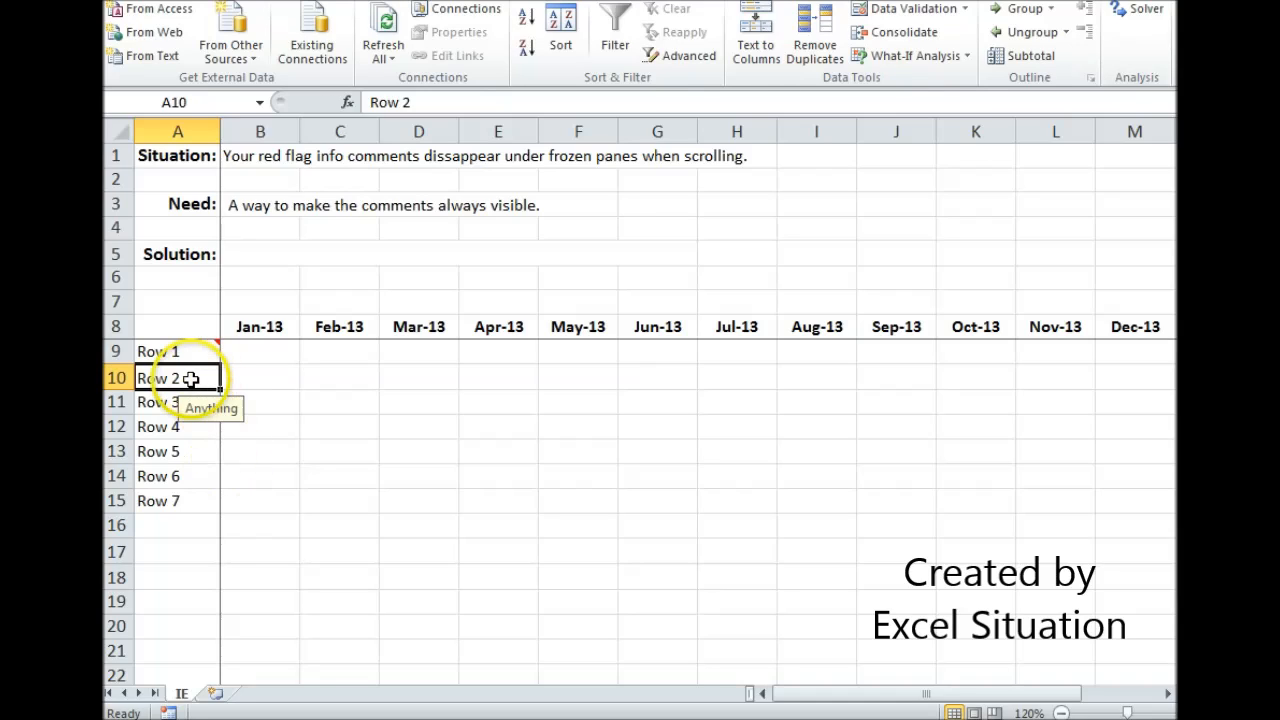
Append a p to the Row 2 label and select it for restyling as a red Marlett triangle.
{"action": "double_click", "coordinate": [178, 378]}
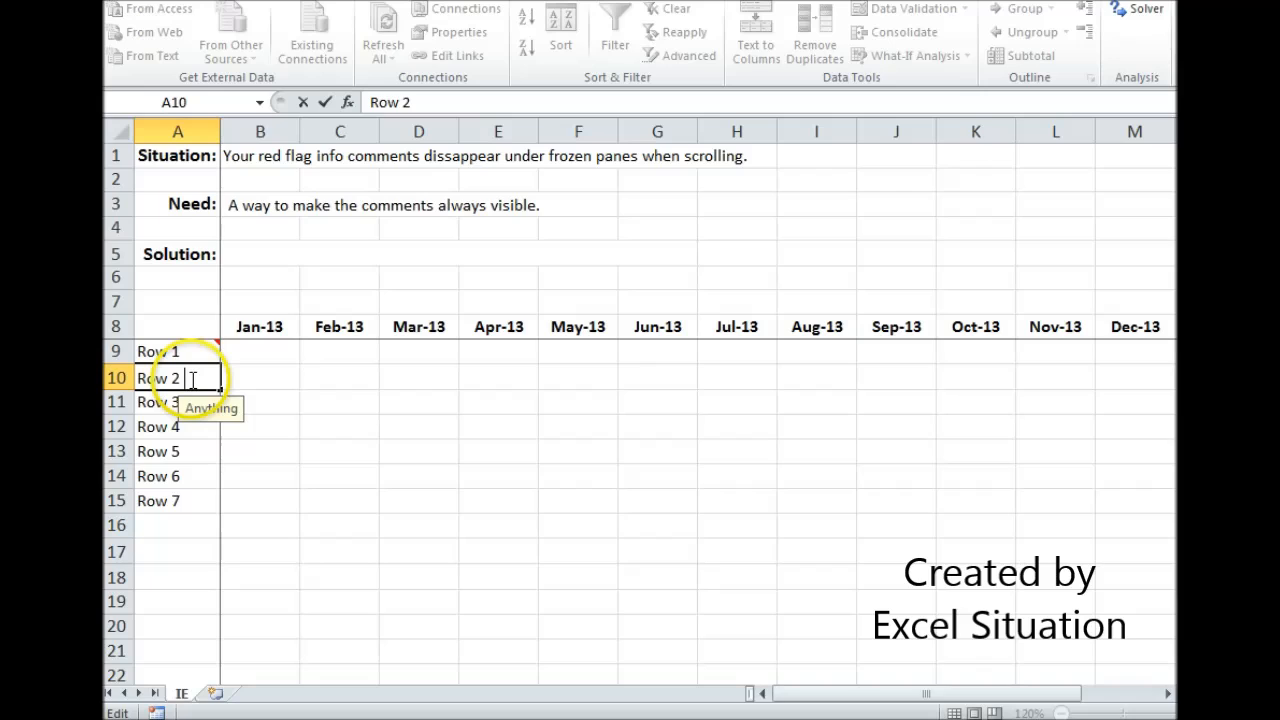
{"action": "type", "text": "p"}
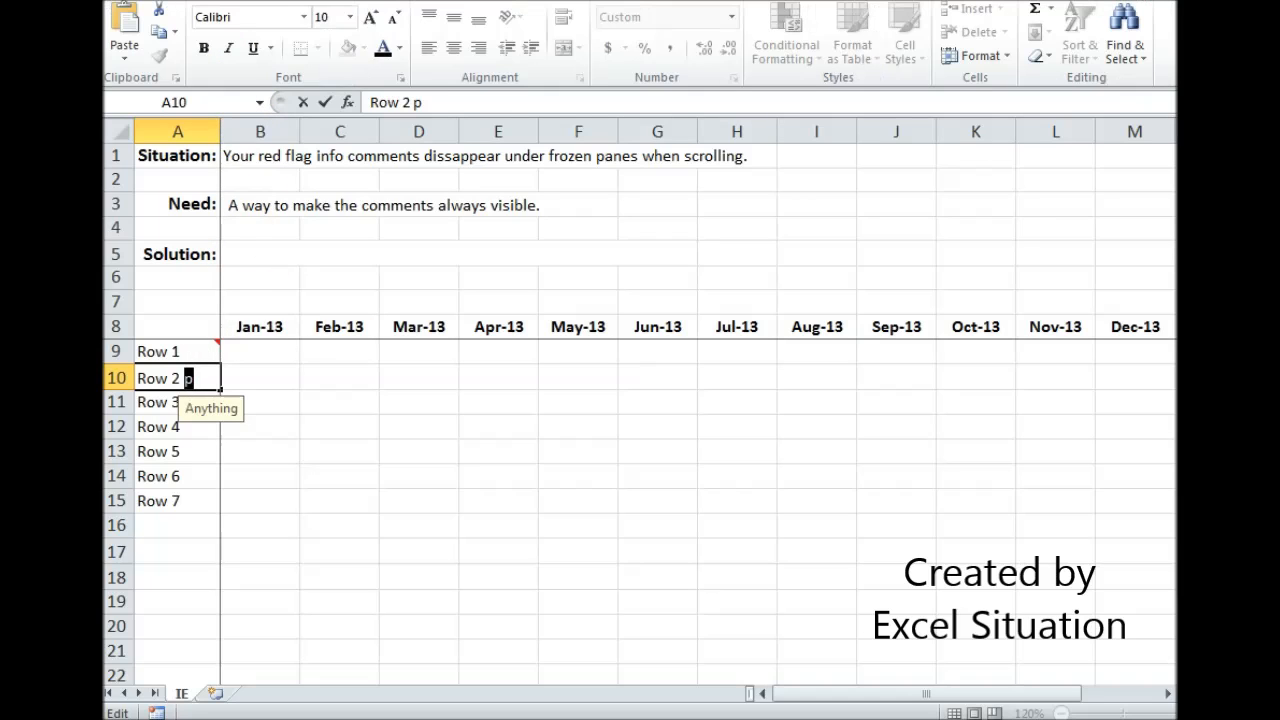
{"action": "left_click", "coordinate": [402, 48]}
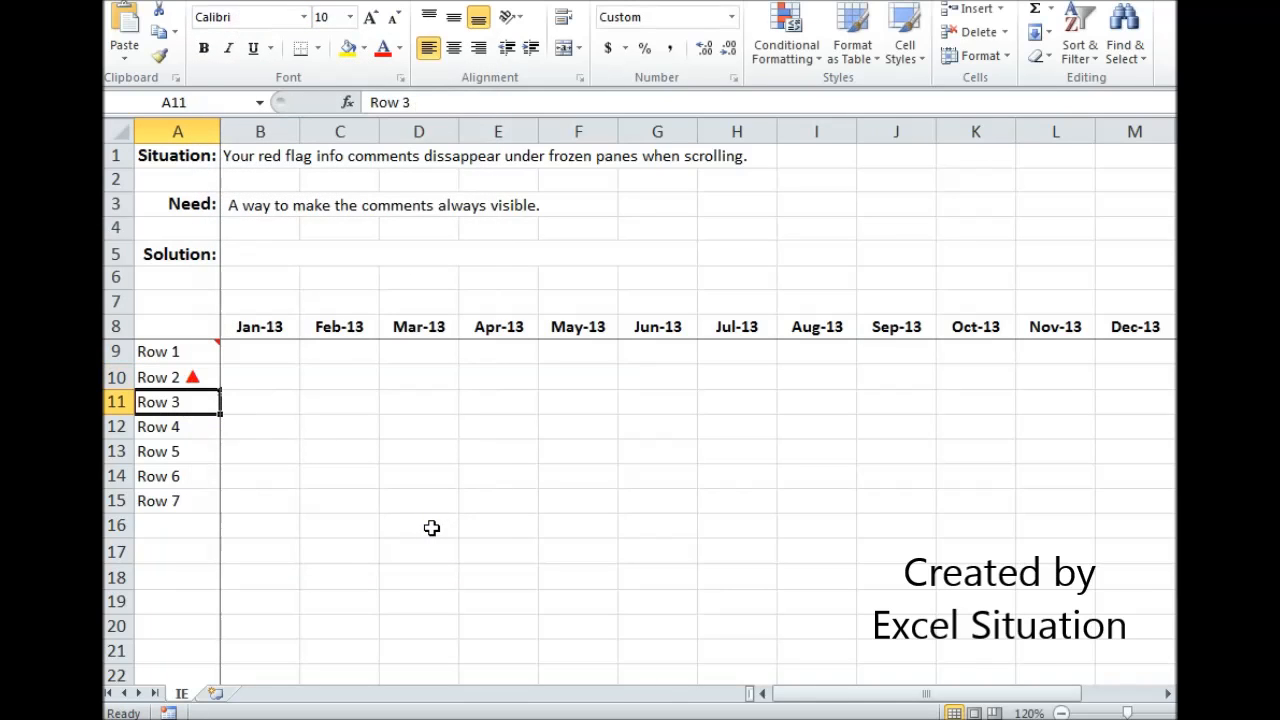
Enter the legend 'p = clickable for more info' in A17 and reopen it to format the p.
{"action": "left_click", "coordinate": [178, 552]}
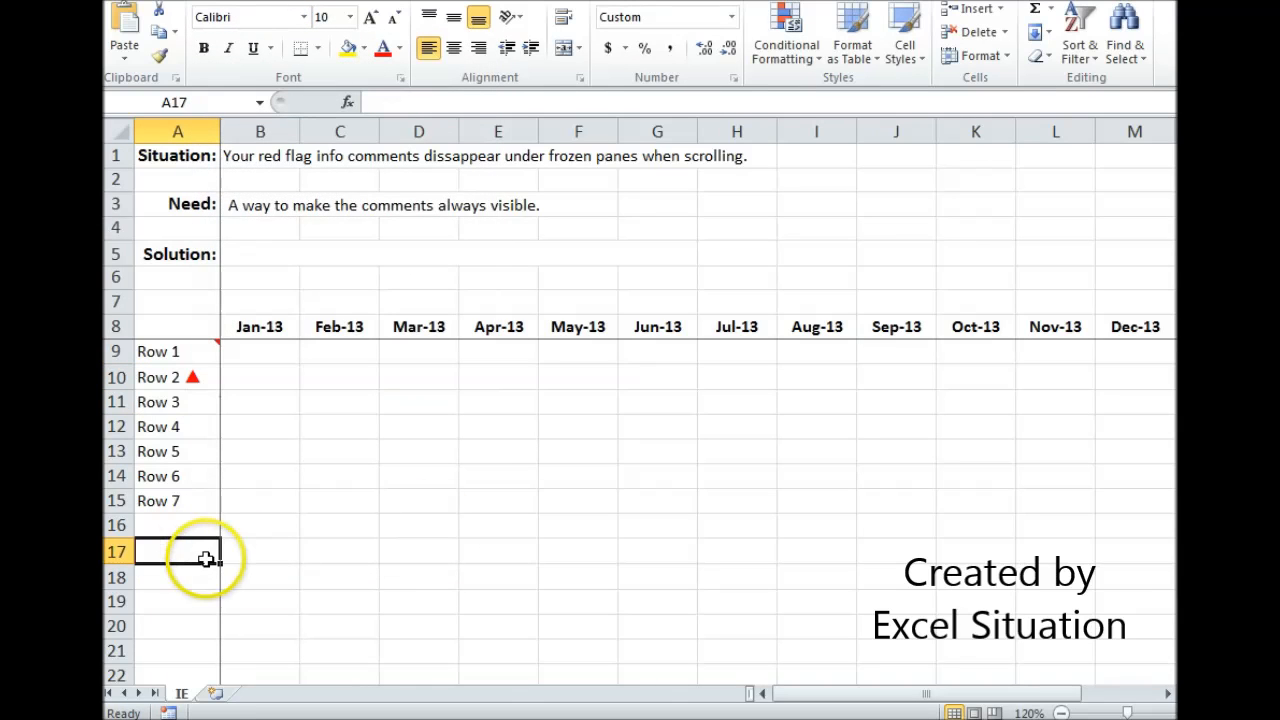
{"action": "type", "text": "p"}
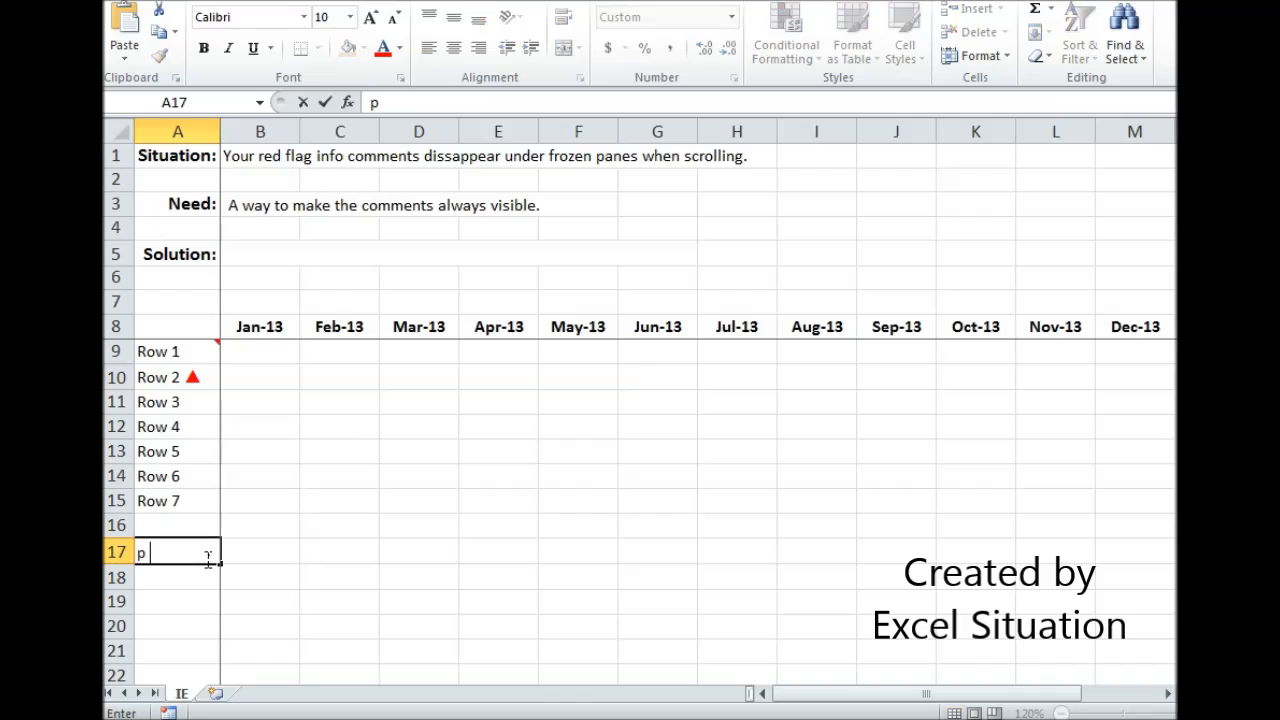
{"action": "type", "text": "= c"}
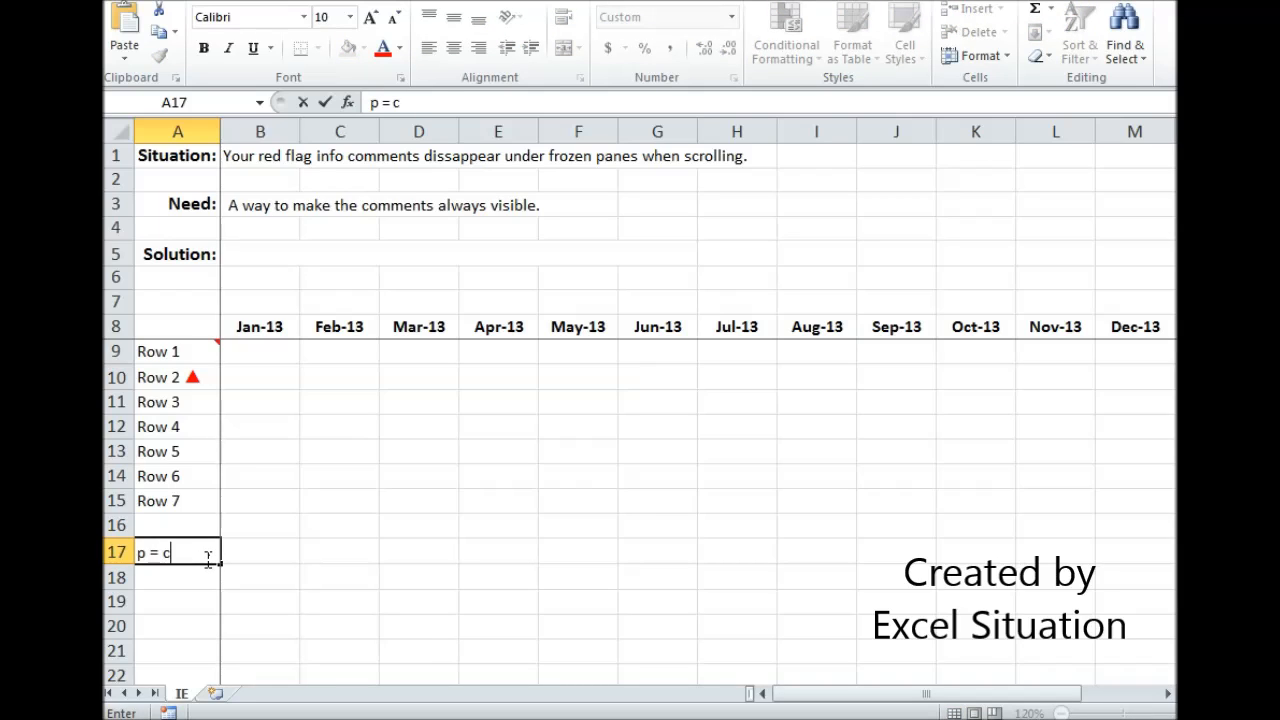
{"action": "type", "text": "lickable for more"}
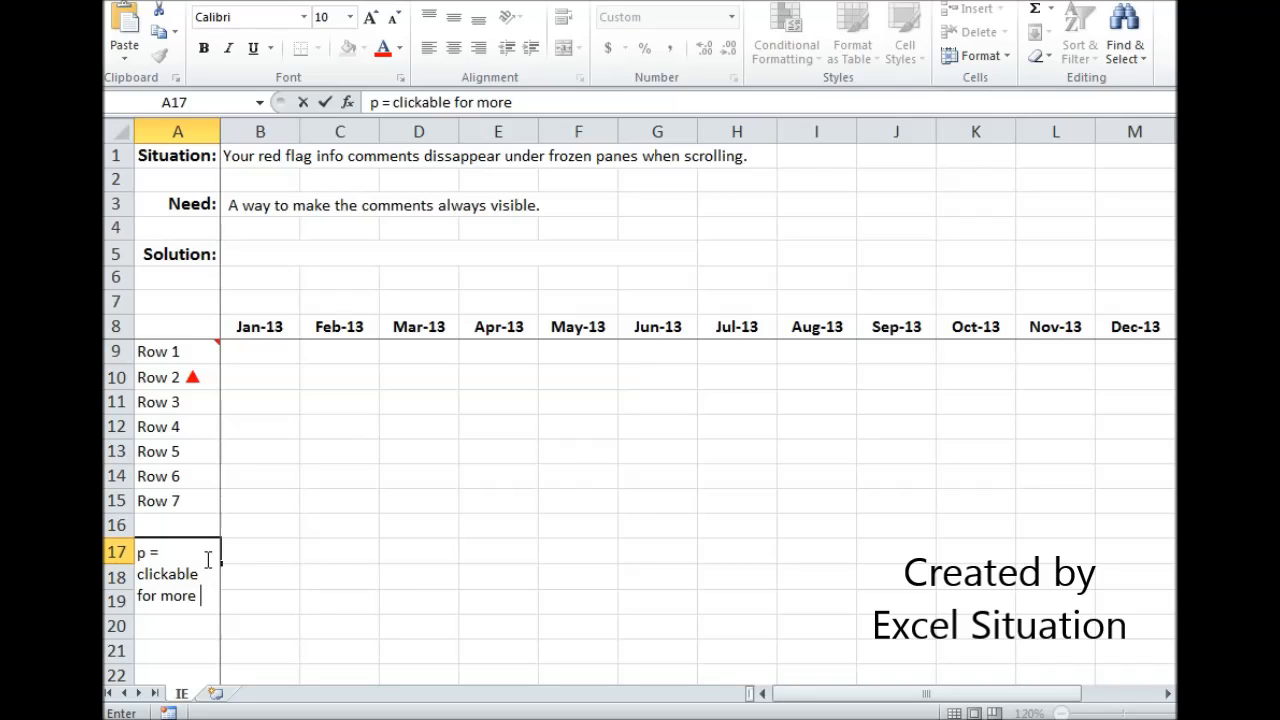
{"action": "type", "text": "info"}
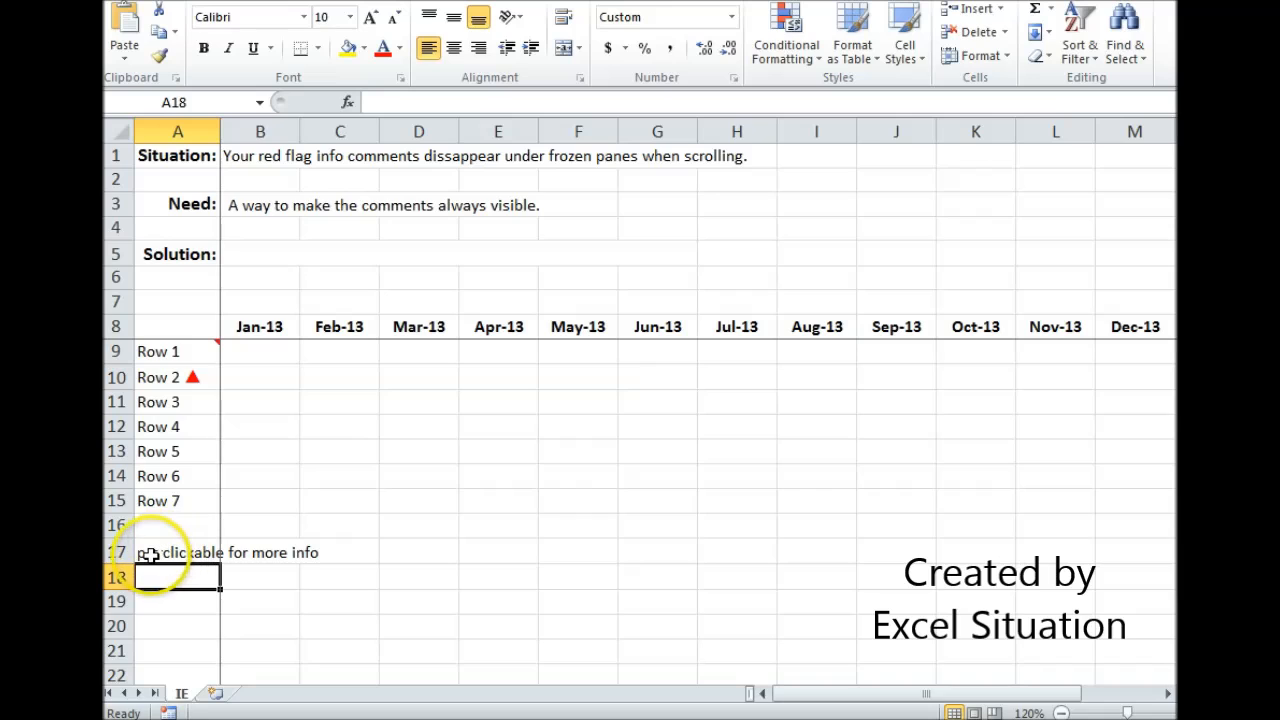
{"action": "double_click", "coordinate": [176, 552]}
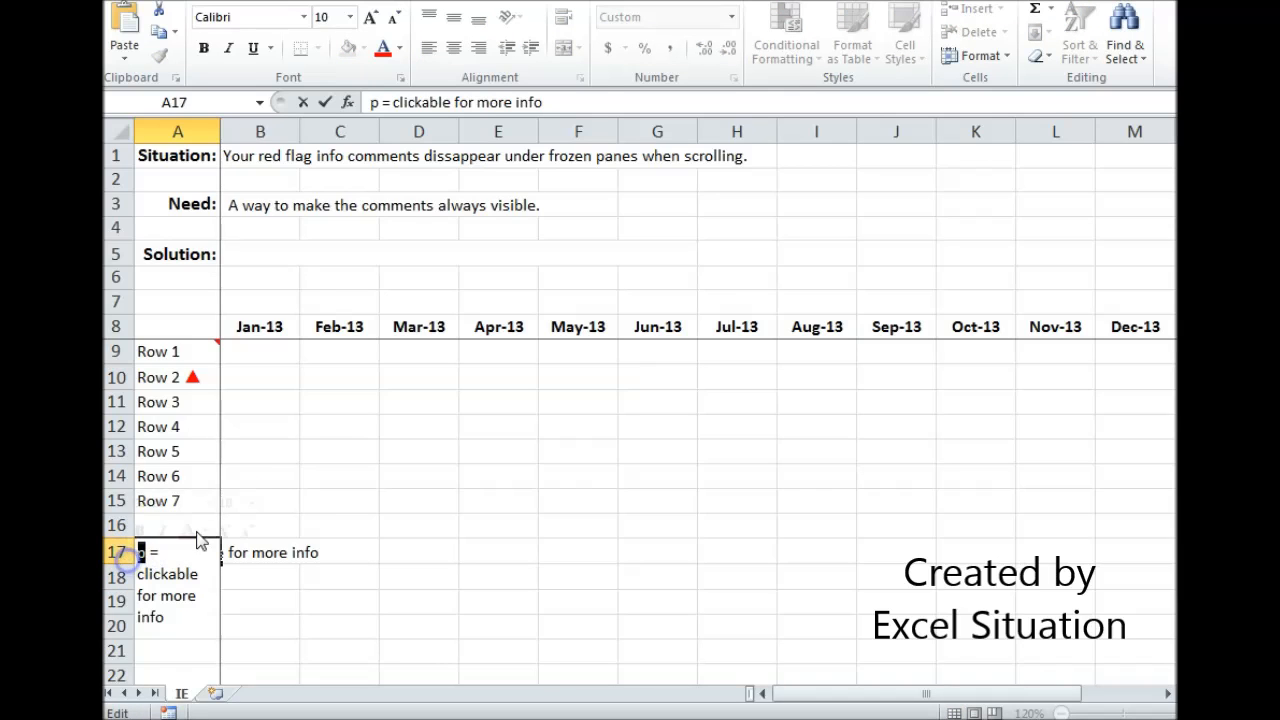
{"action": "mouse_move", "coordinate": [336, 42]}
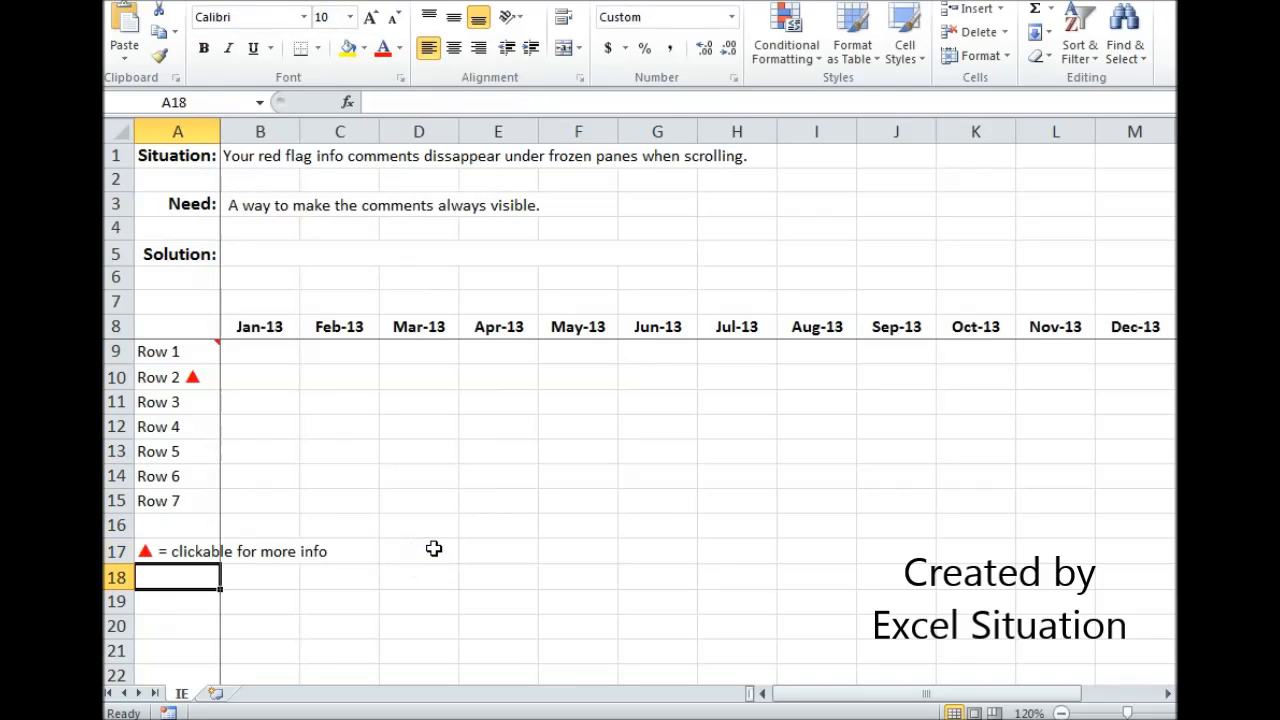
{"action": "mouse_move", "coordinate": [262, 570]}
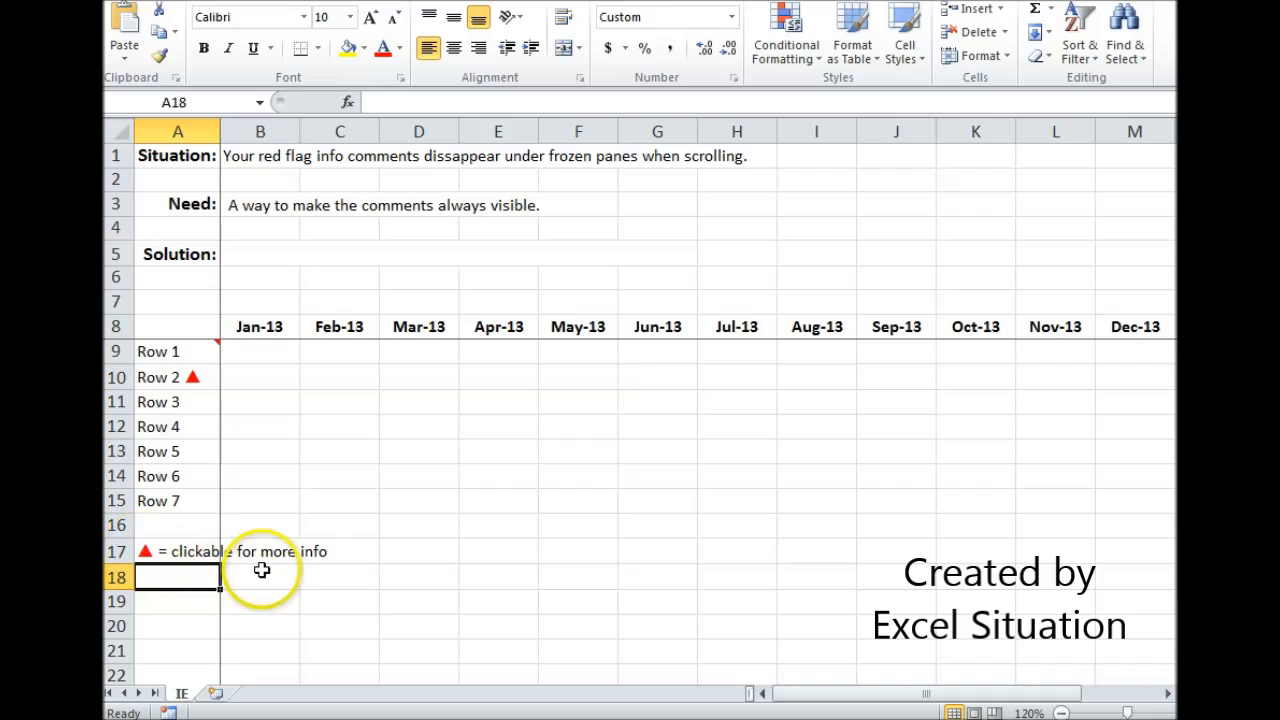
{"action": "mouse_move", "coordinate": [160, 382]}
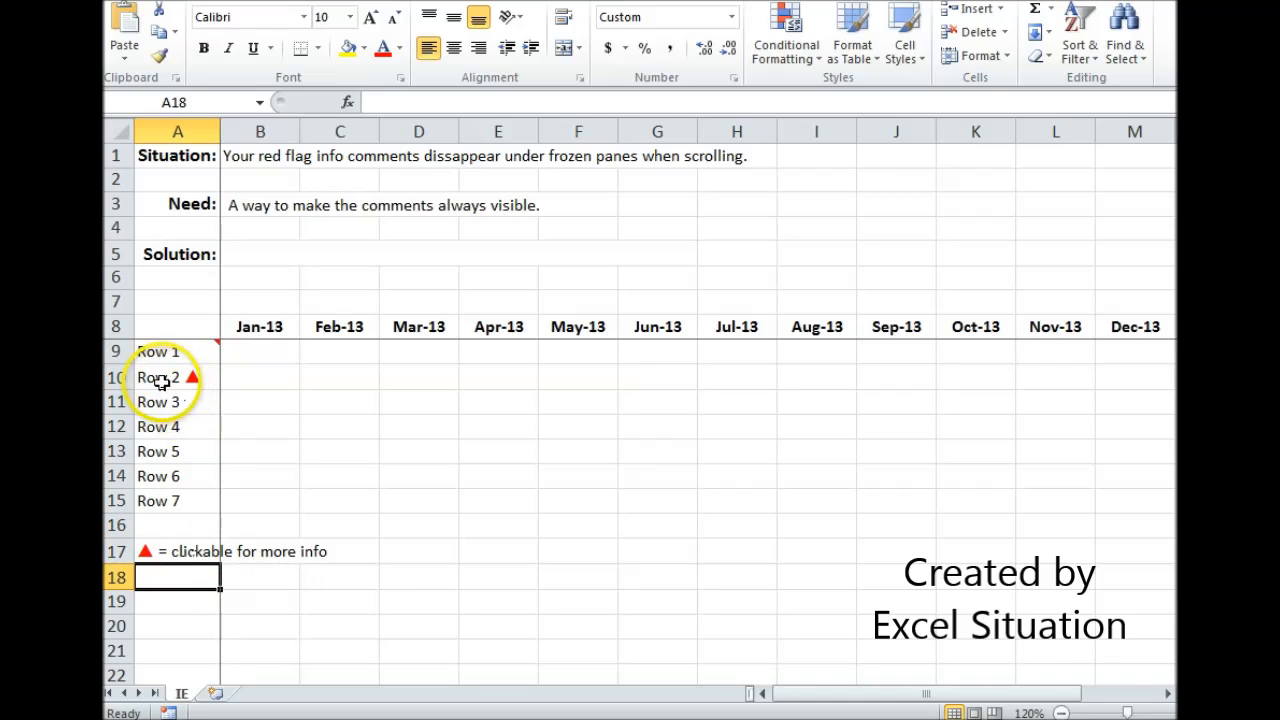
Show the Row 2 message, then set the Solution text in B5 to Automatic font colour.
{"action": "left_click", "coordinate": [156, 376]}
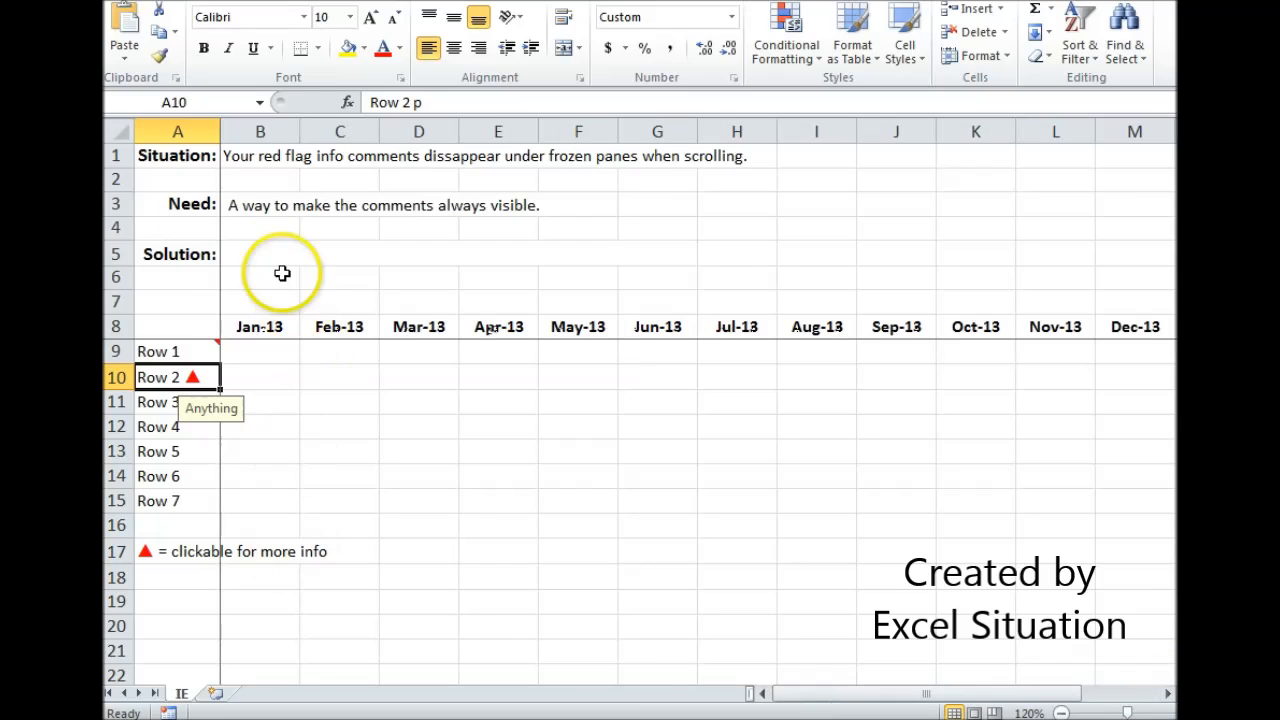
{"action": "left_click", "coordinate": [402, 48]}
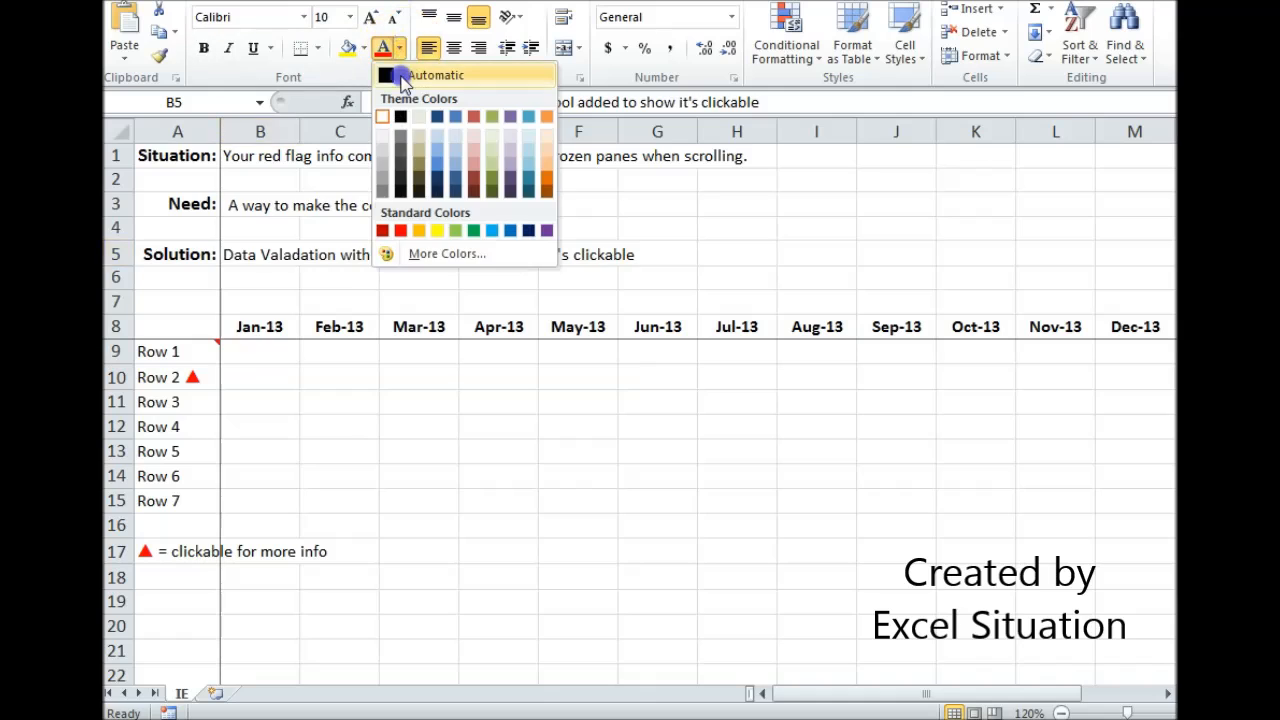
{"action": "left_click", "coordinate": [176, 204]}
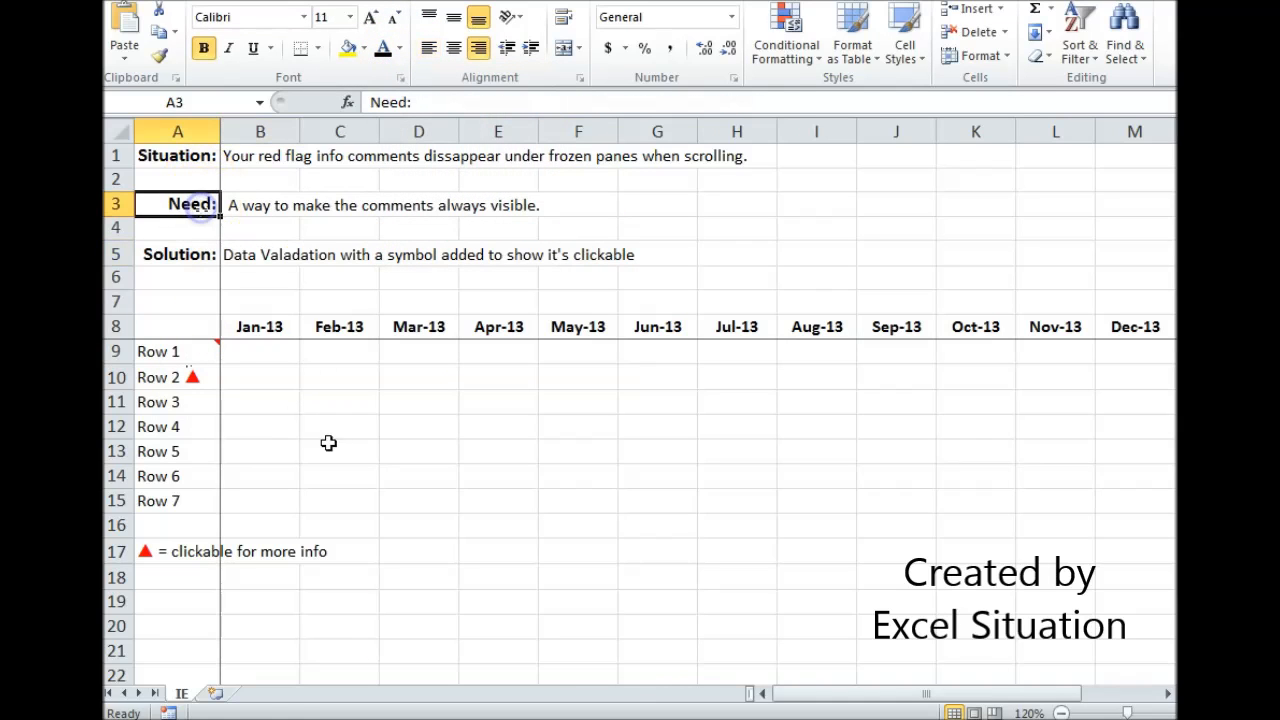